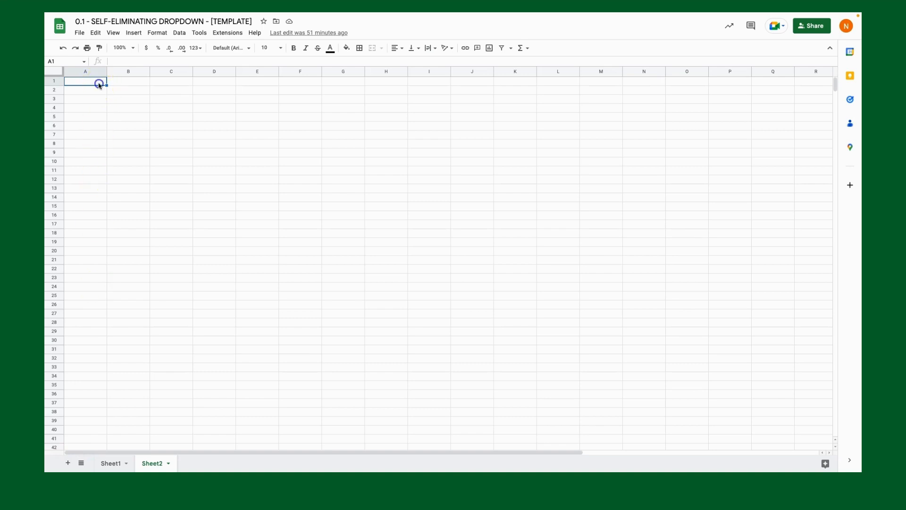
- Rename the first sheet tab to Goals
click(111, 463)
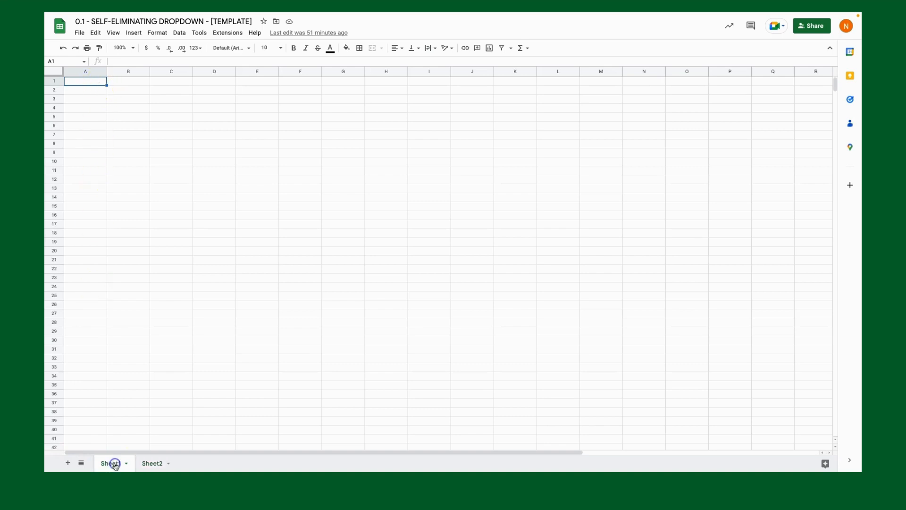
double_click(112, 463)
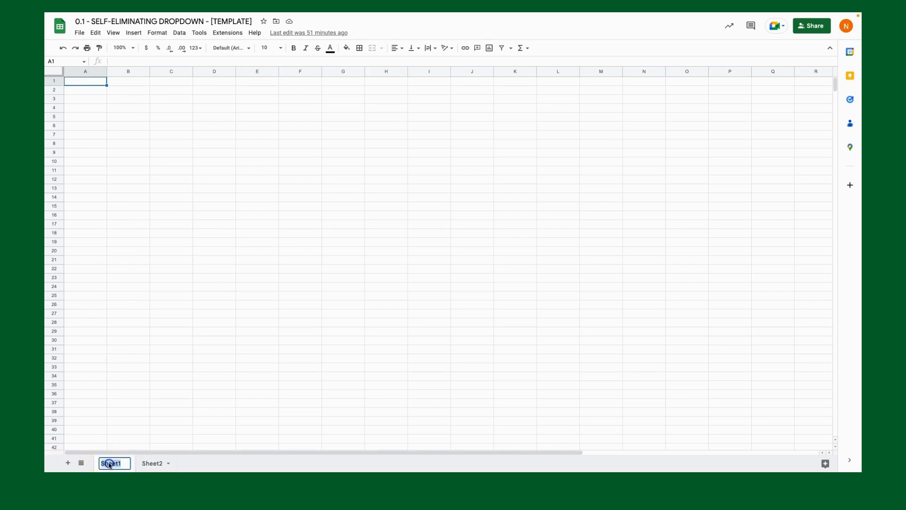
text(Goals)
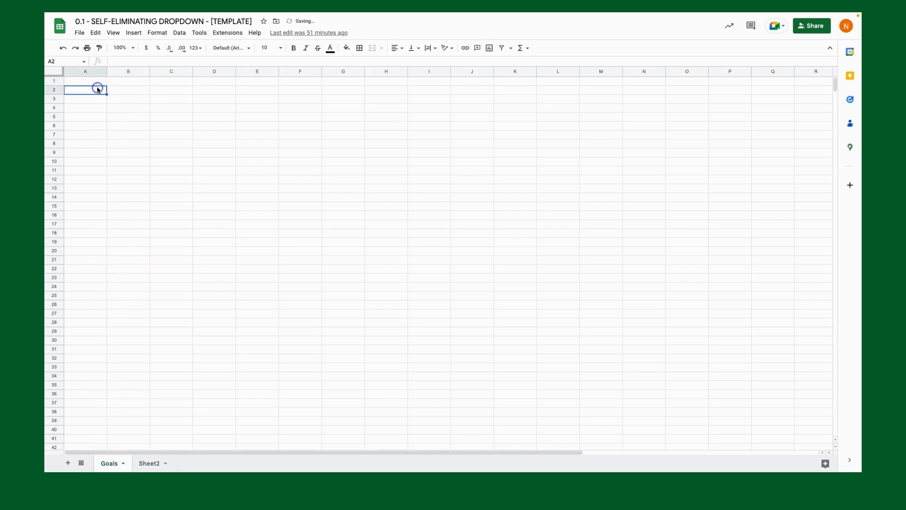
- Enter Goal1 in A2 and fill the list down to Goal25 in row 26
text(Goal)
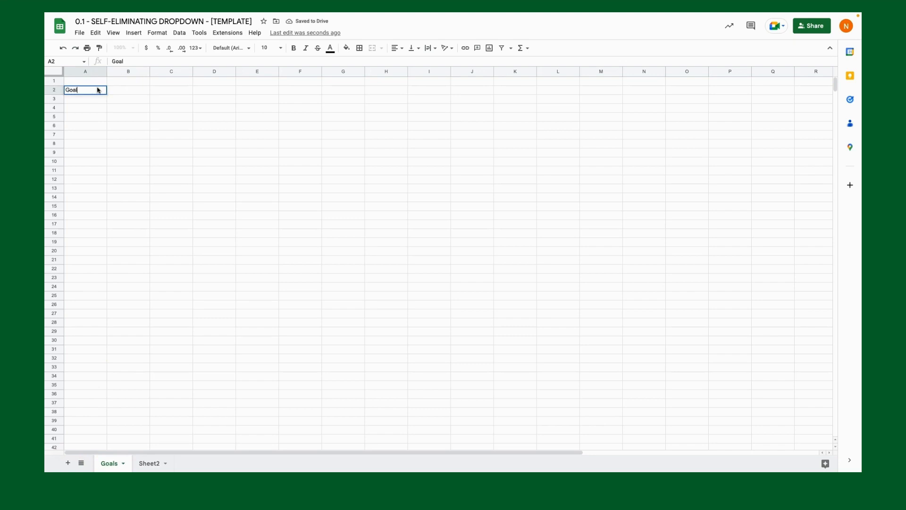
text(s)
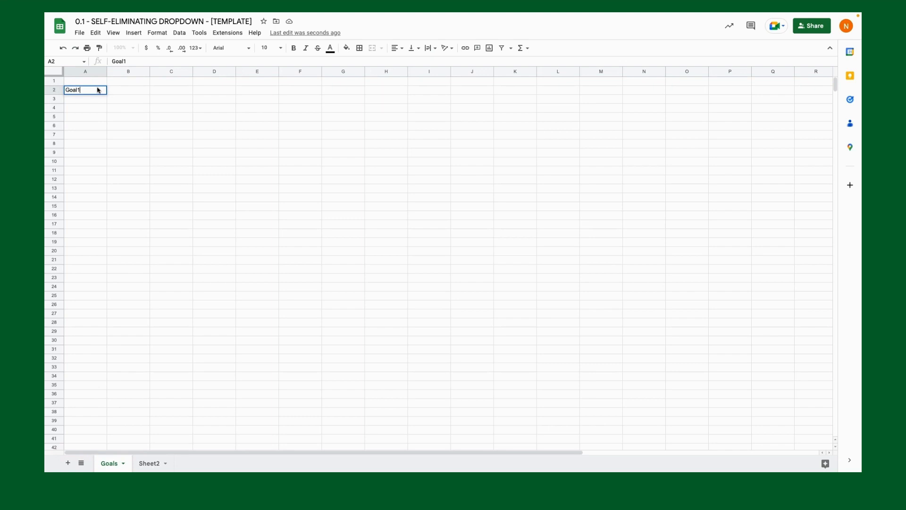
key(enter)
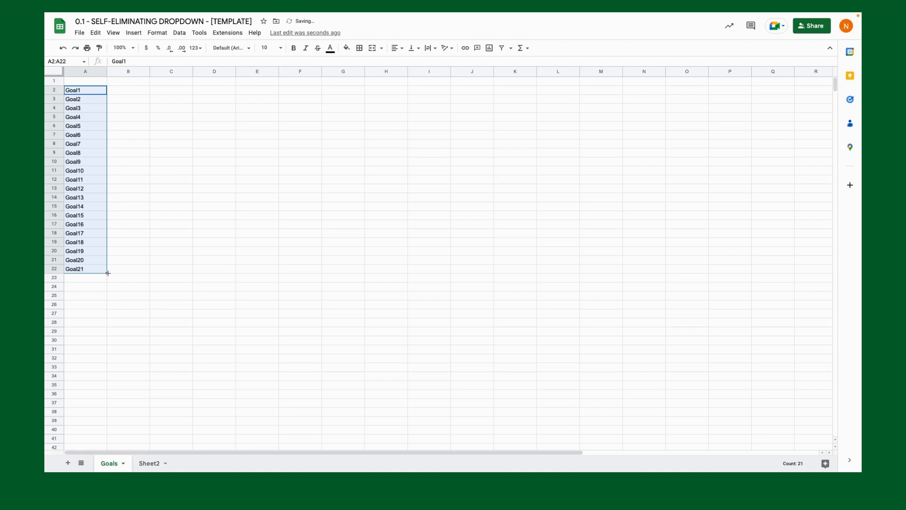
drag(107, 272, 106, 297)
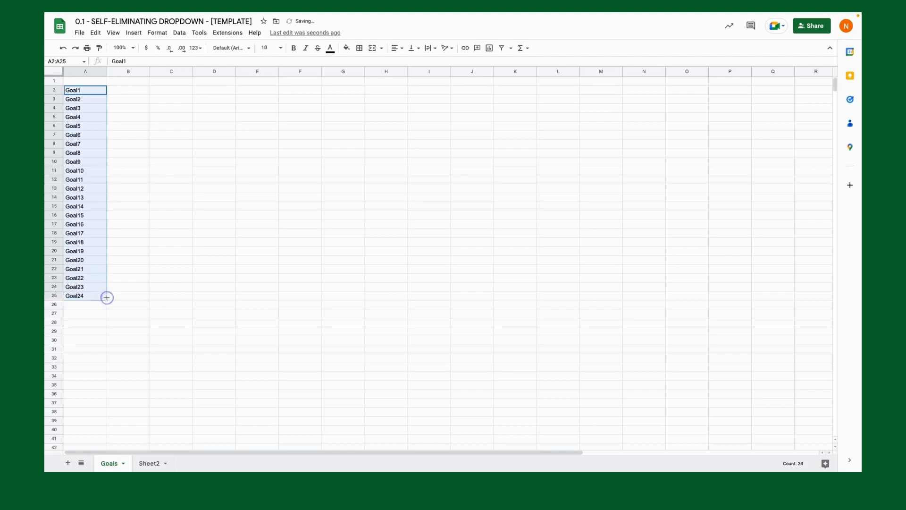
drag(107, 297, 107, 305)
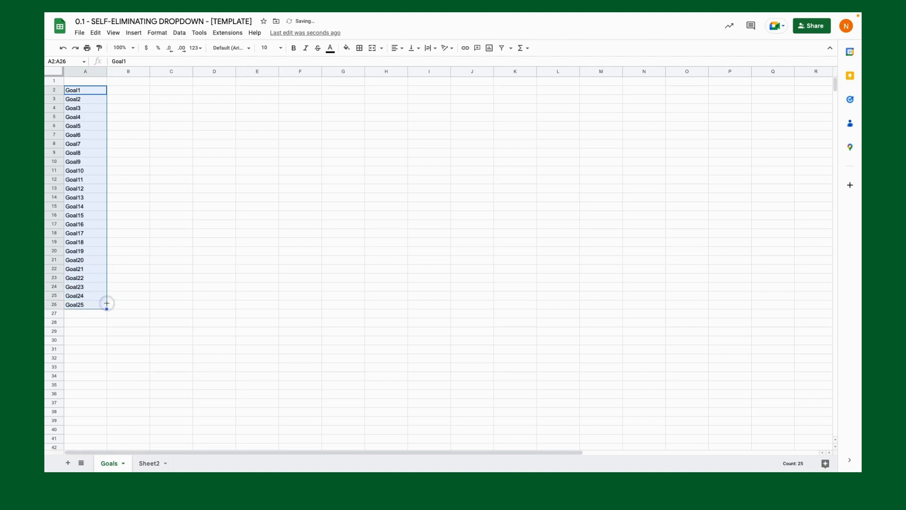
- Add headers Goals, Ranking Nathan and Ranking Kelly in A1:C1
click(85, 81)
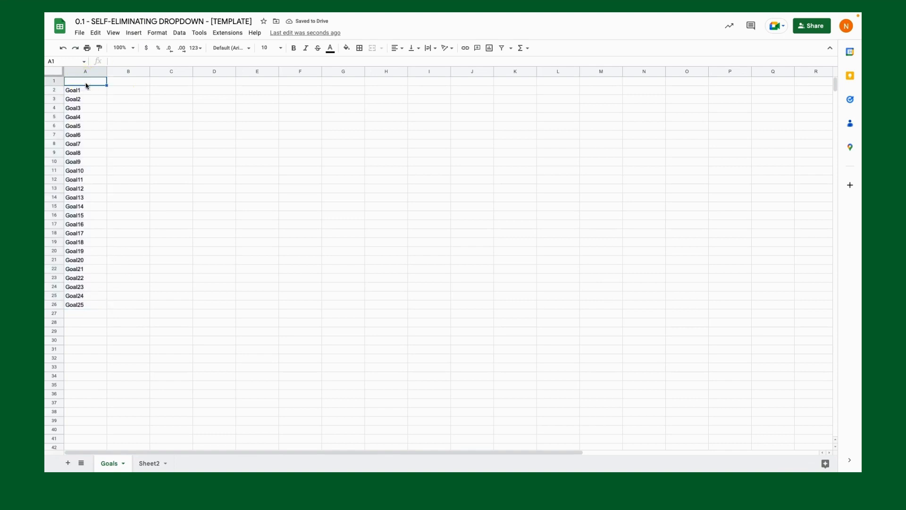
text(Goals)
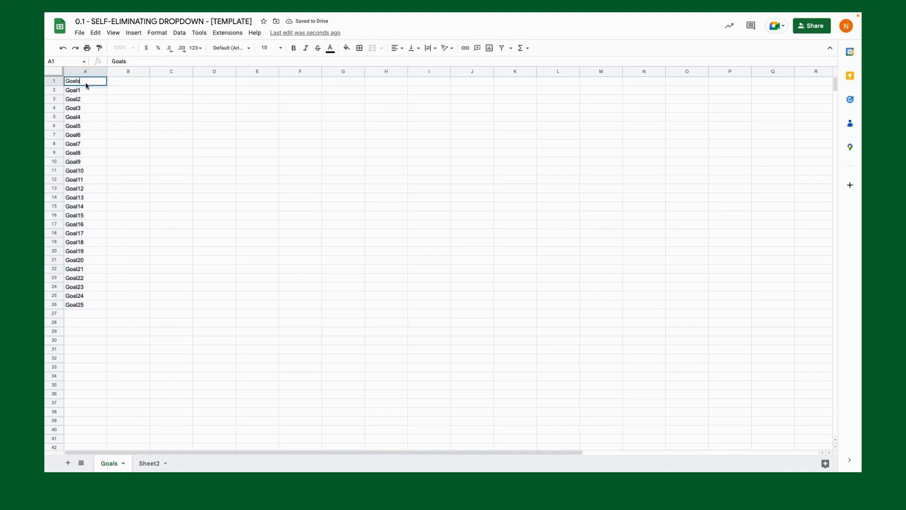
text(Ranking Nathan)
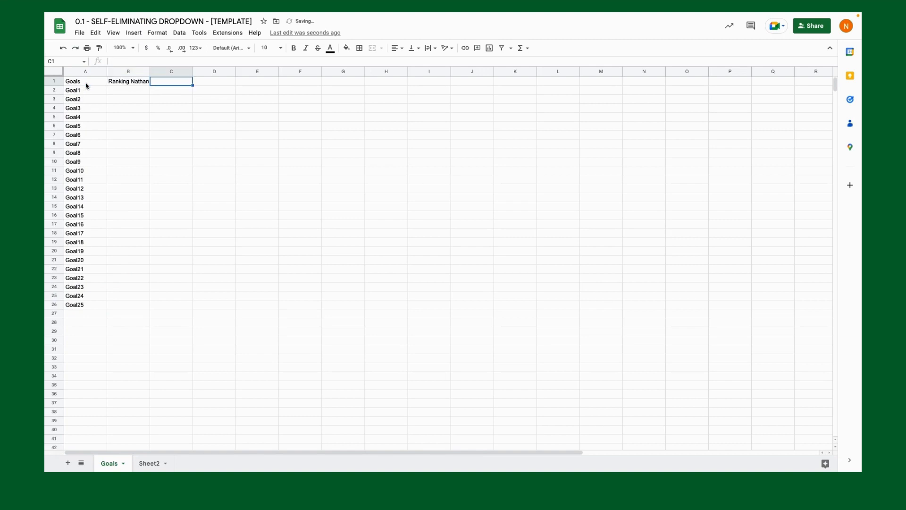
text(Ranking for Kelly)
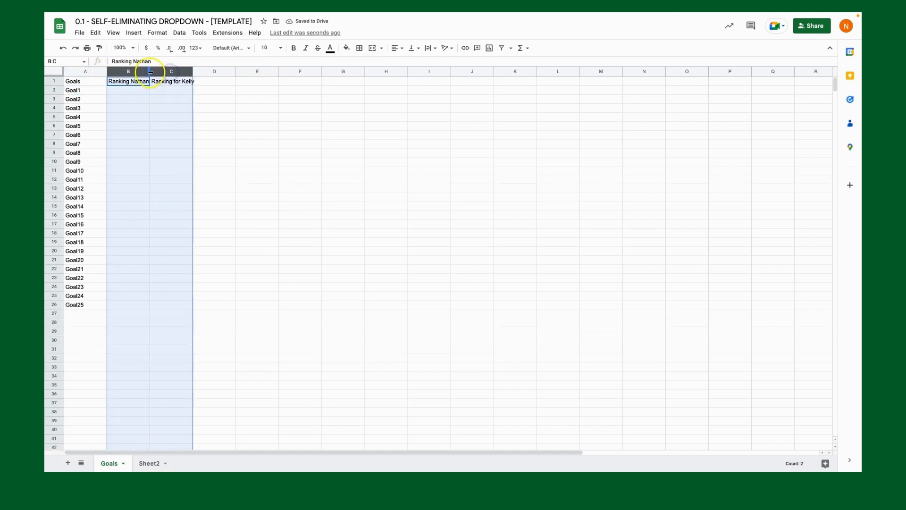
- Widen columns B:C, heighten row 1 and make the header bold at size 12
click(136, 89)
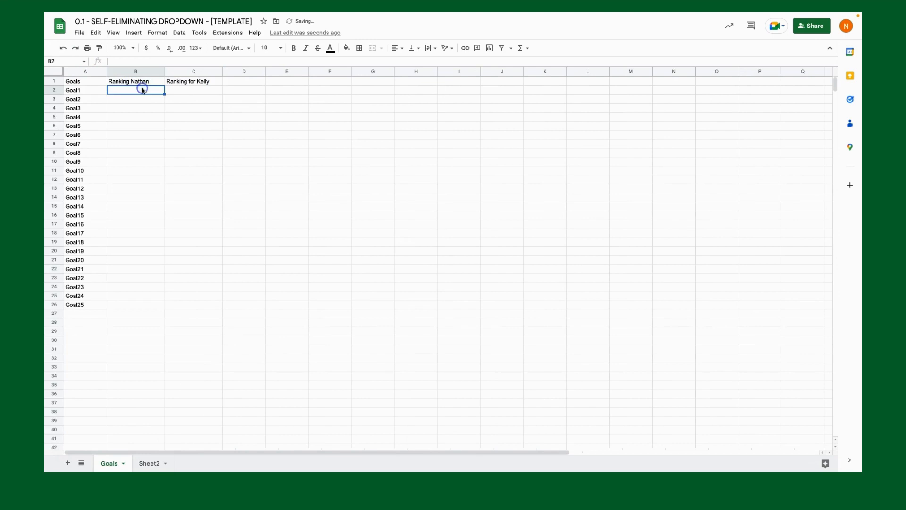
drag(76, 81, 199, 81)
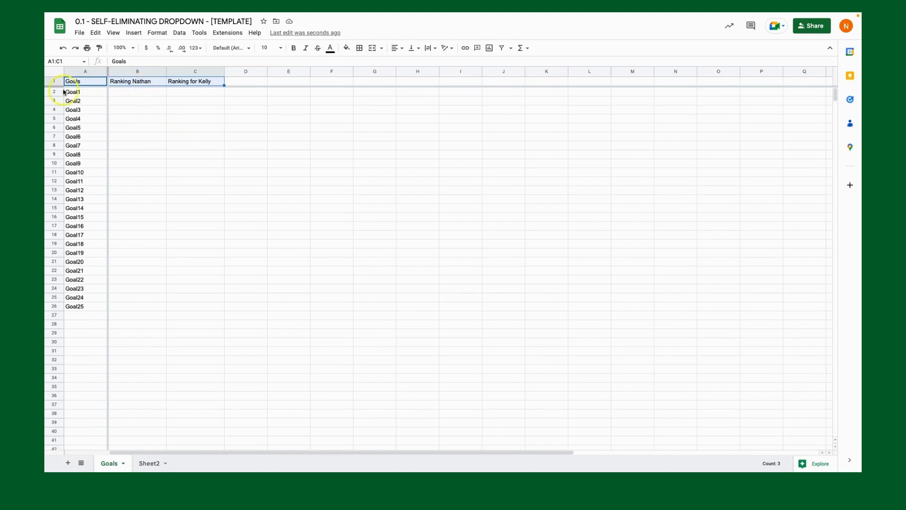
click(53, 81)
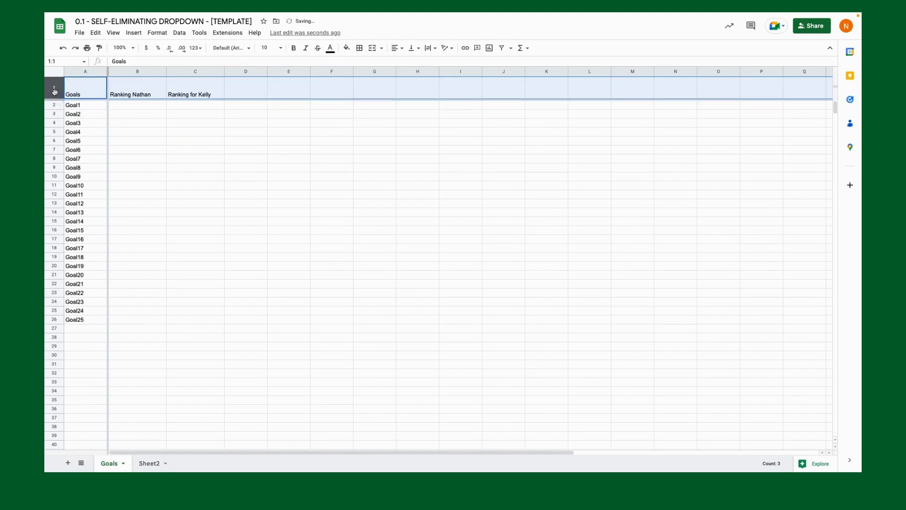
click(293, 48)
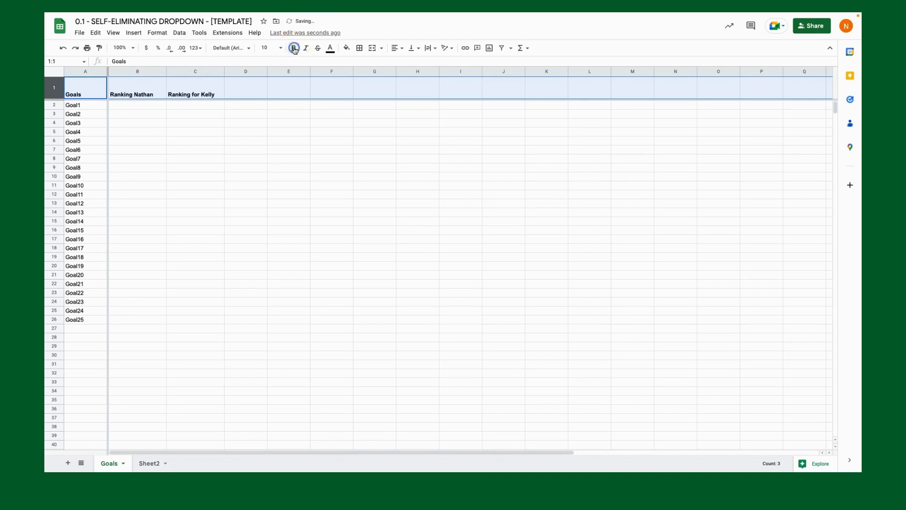
click(269, 48)
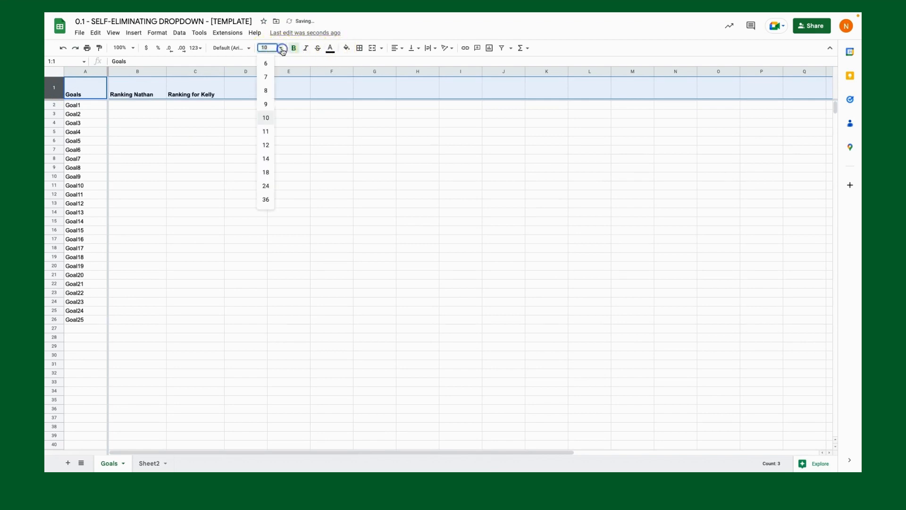
click(266, 145)
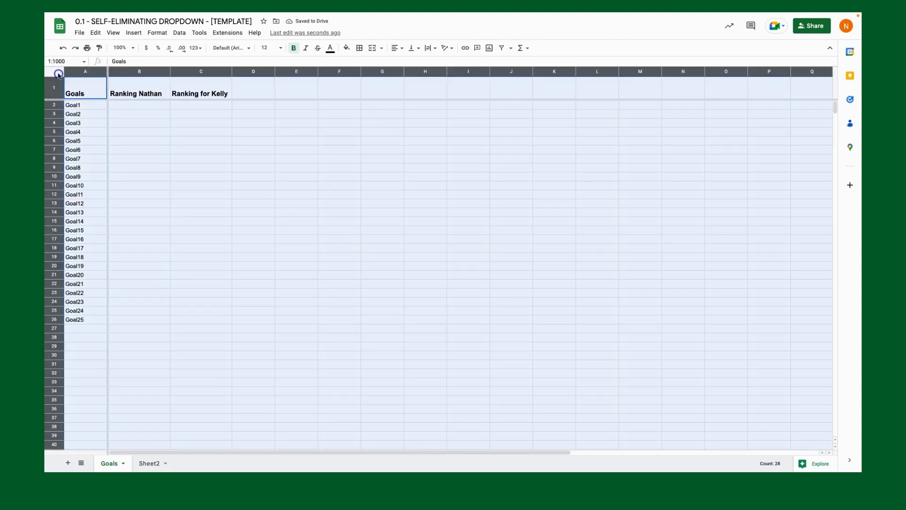
- Centre the whole sheet and fill the header cells A1:C1 green with white text
click(396, 49)
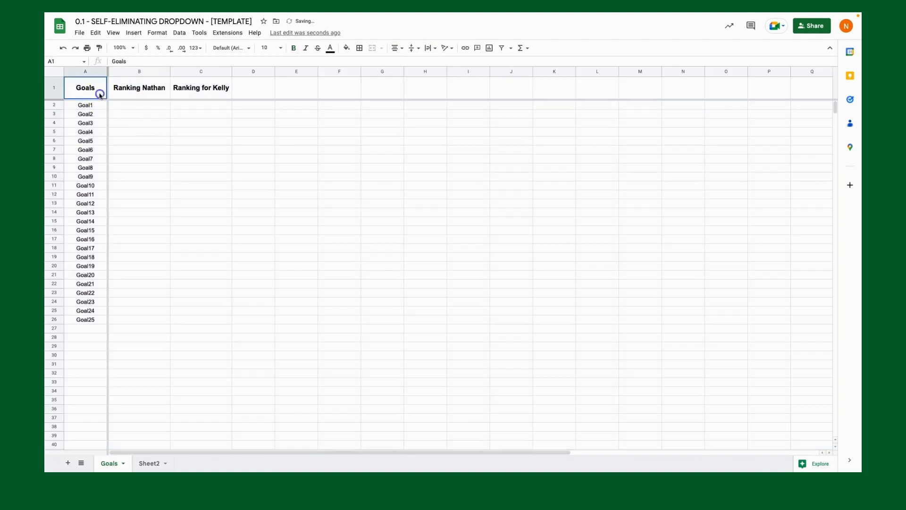
click(332, 48)
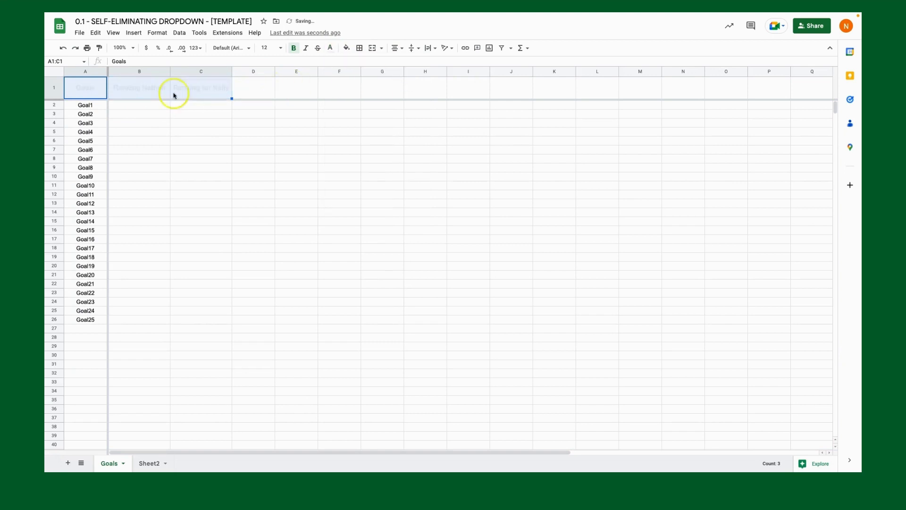
click(347, 48)
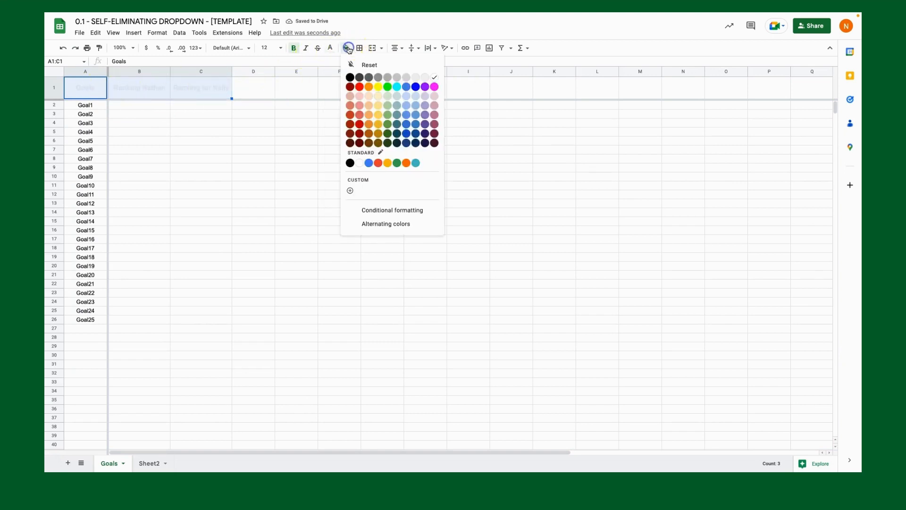
click(387, 87)
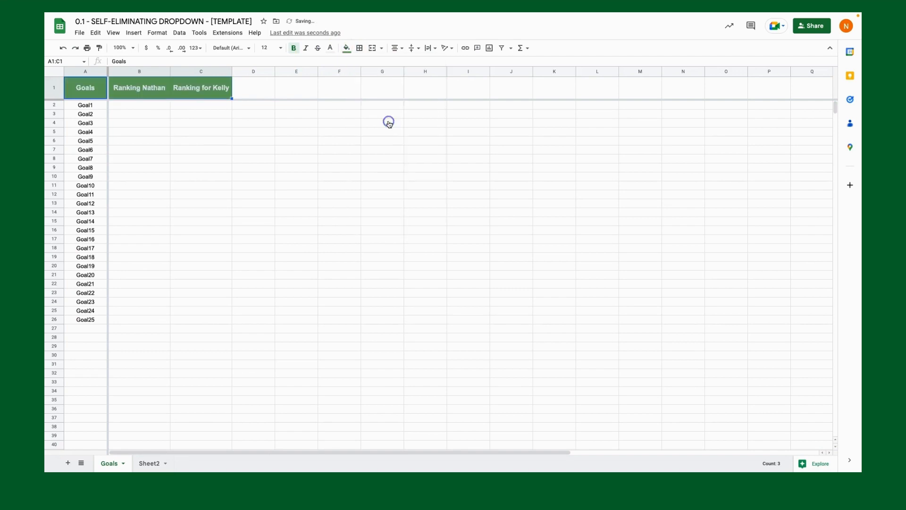
click(139, 123)
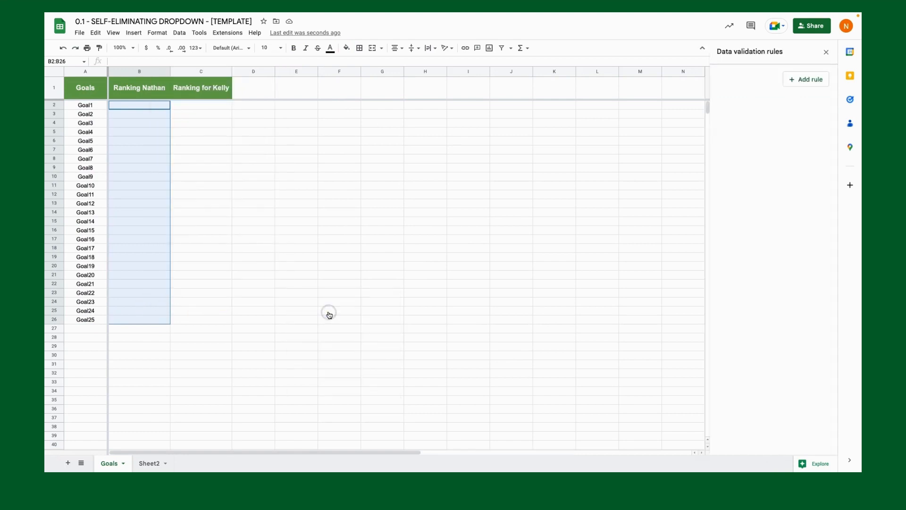
- Add a data validation rule for B2:B26 and scroll through the criteria options
click(805, 80)
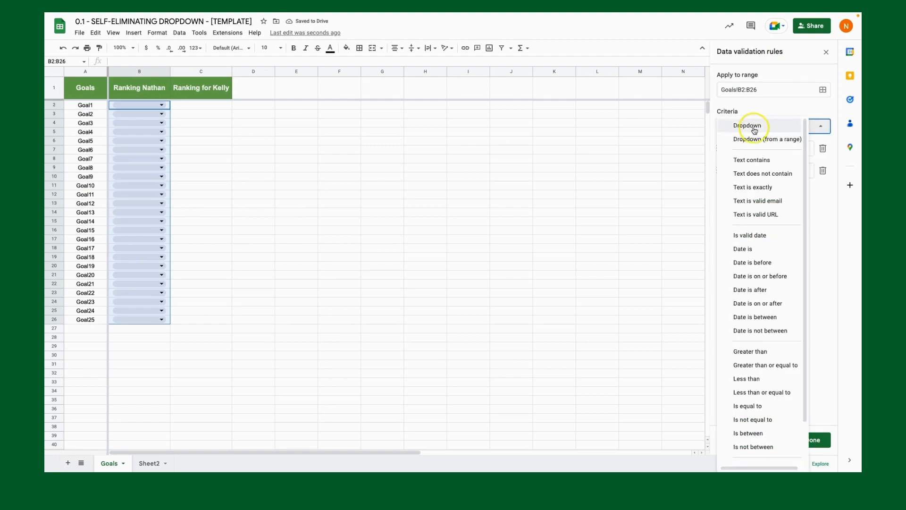
mouse_move(755, 139)
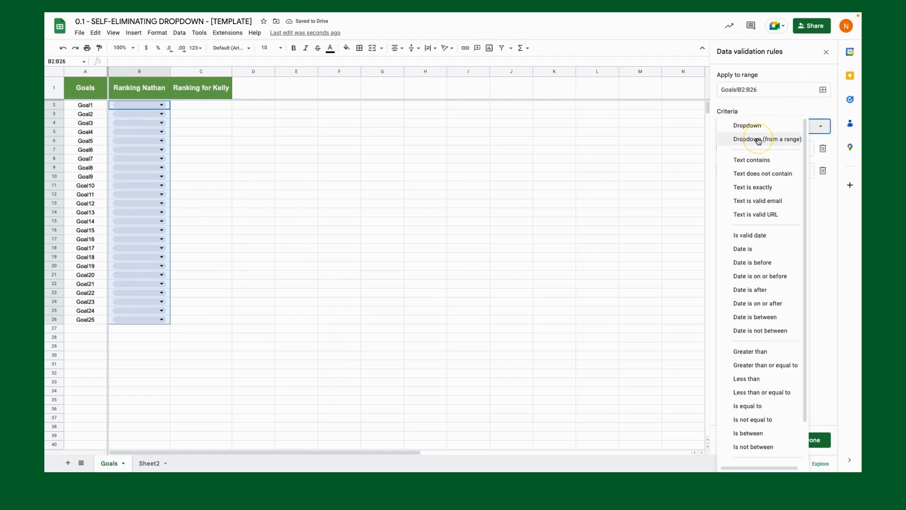
scroll(down, 3)
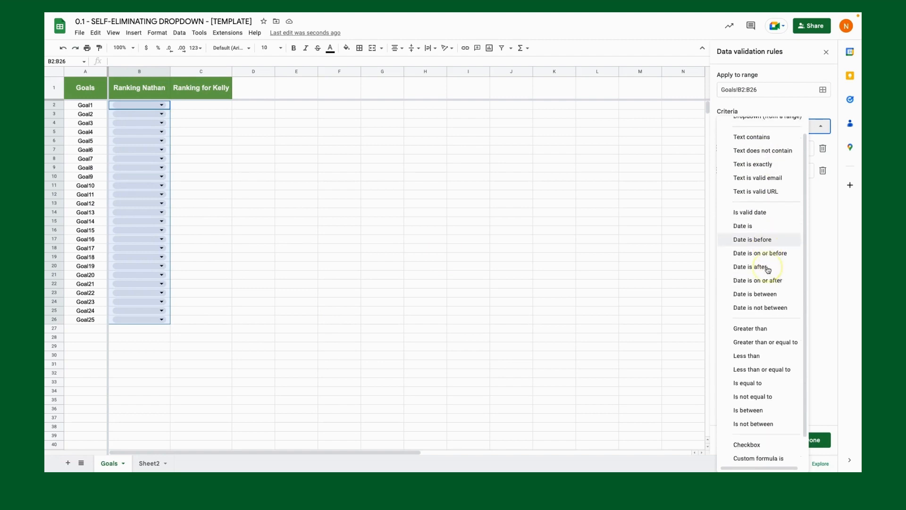
scroll(down, 3)
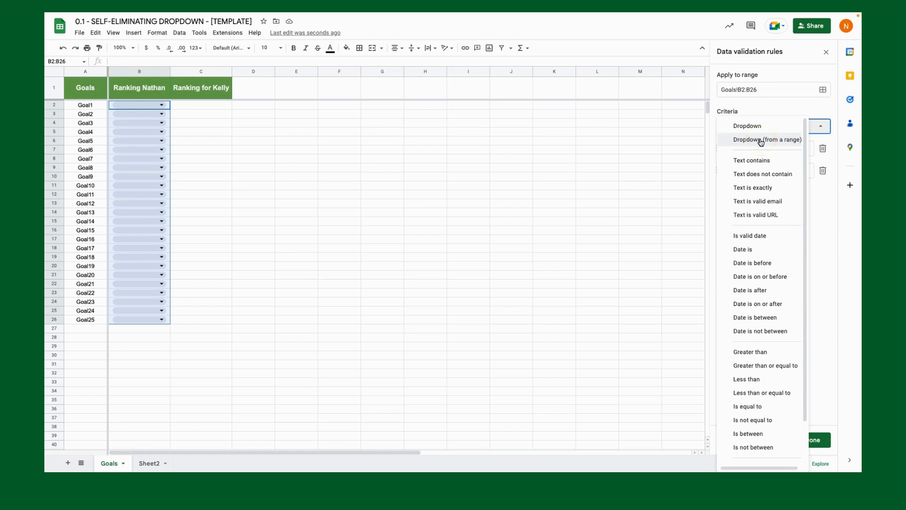
scroll(down, 3)
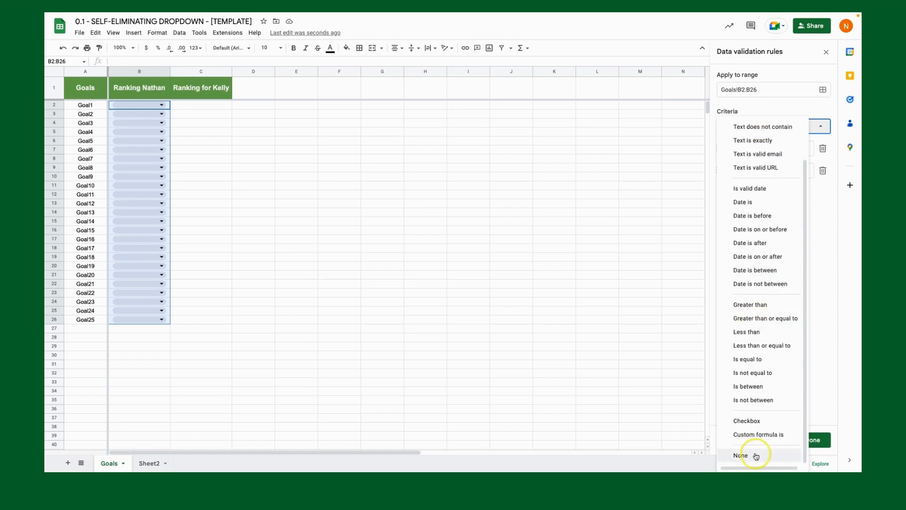
click(742, 455)
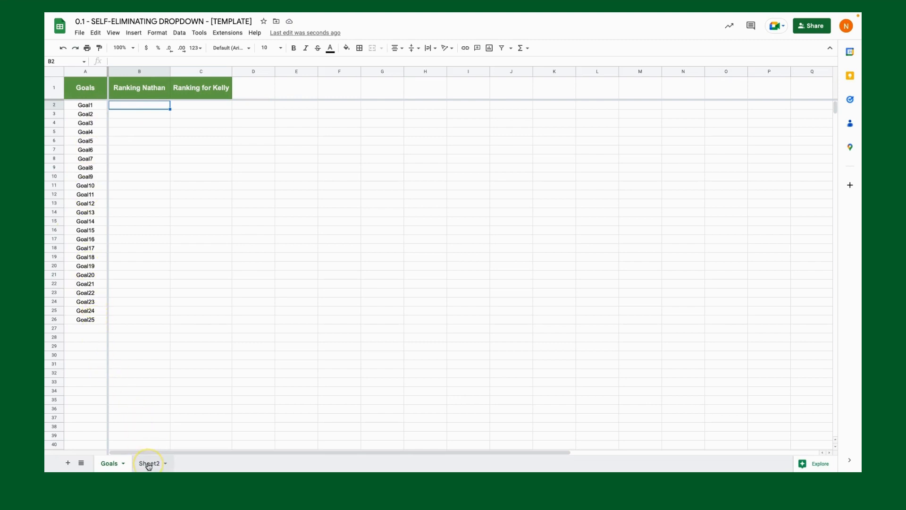
- On Sheet2 enter =SEQUENCE(25) in A2 to list the numbers 1 to 25
click(149, 463)
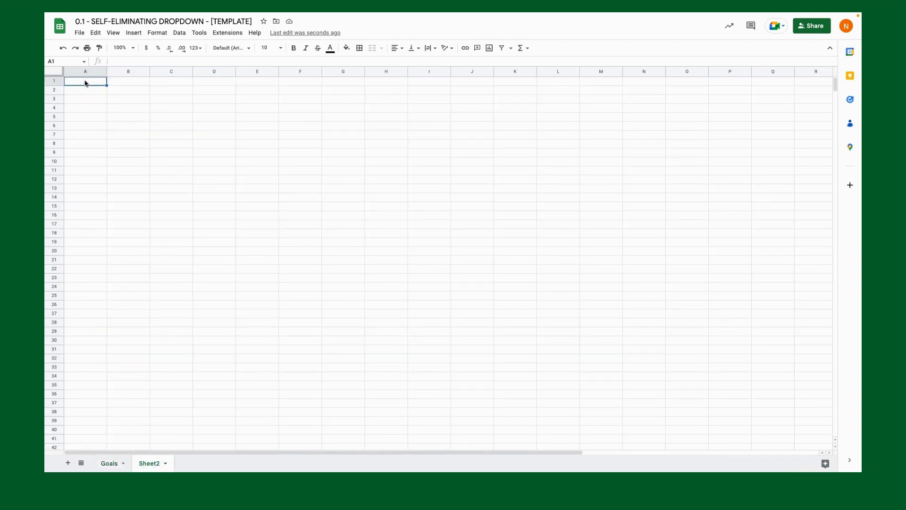
click(85, 116)
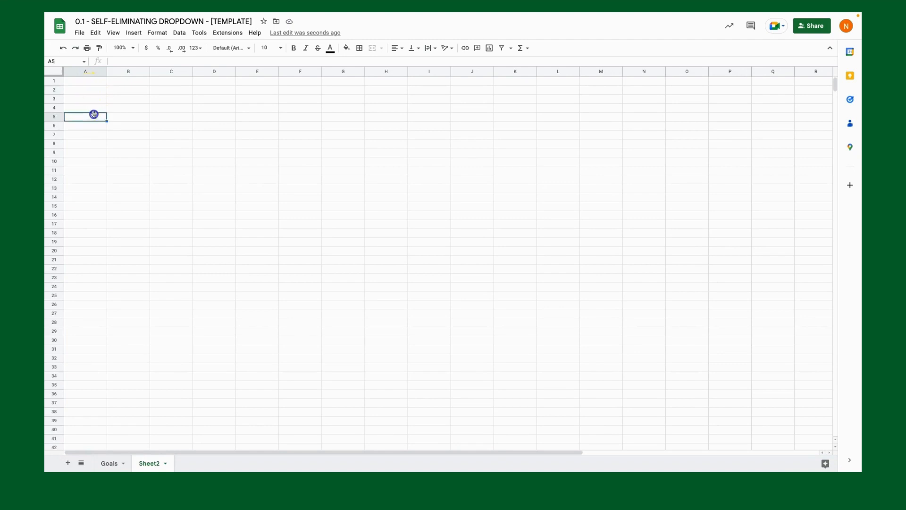
text(=sequence)
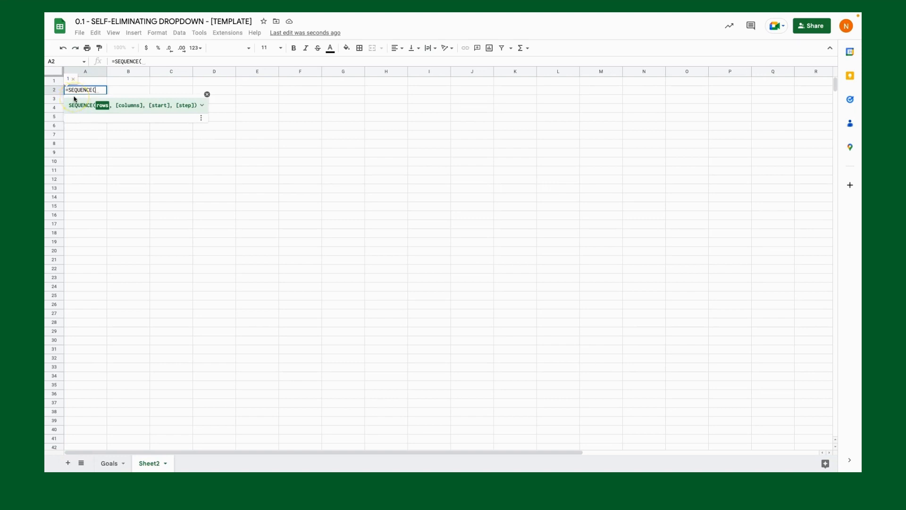
text(25))
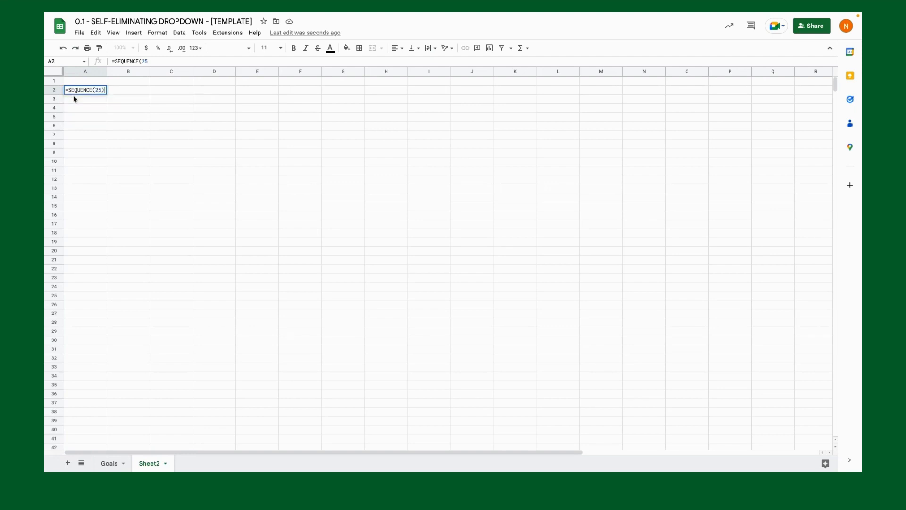
key(enter)
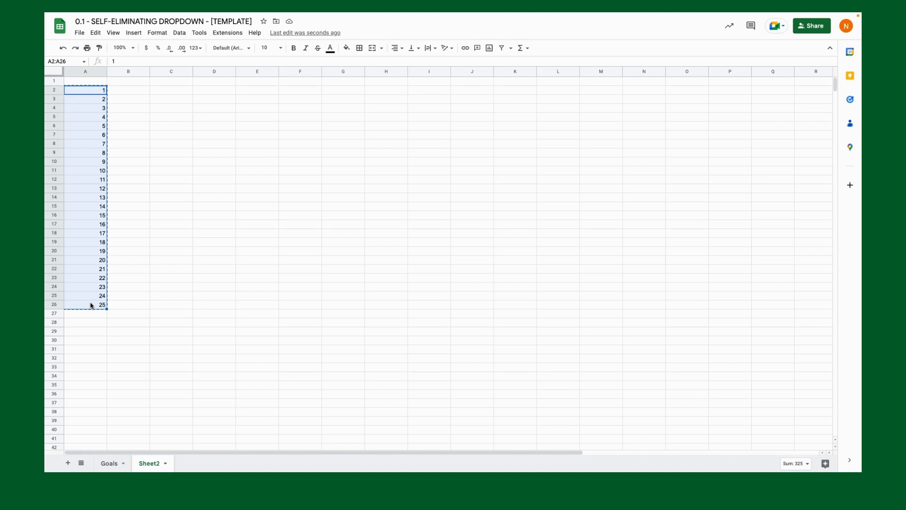
click(85, 296)
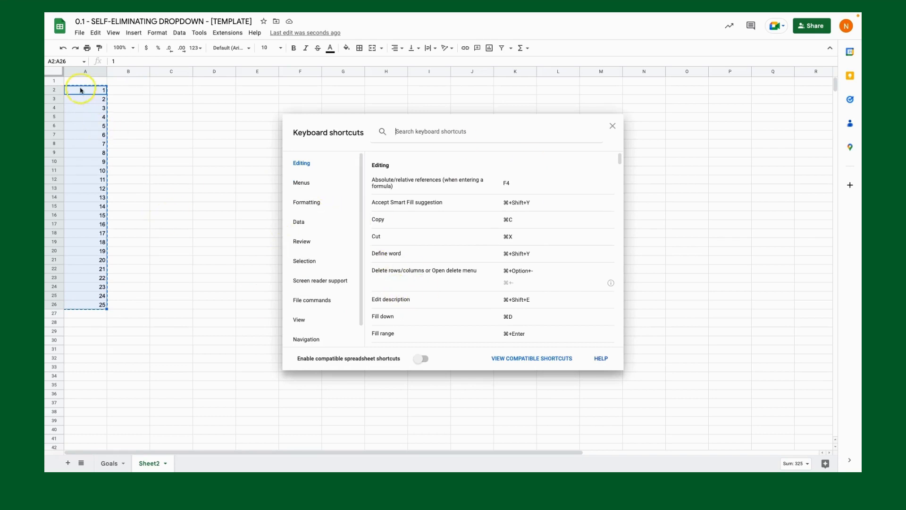
click(611, 126)
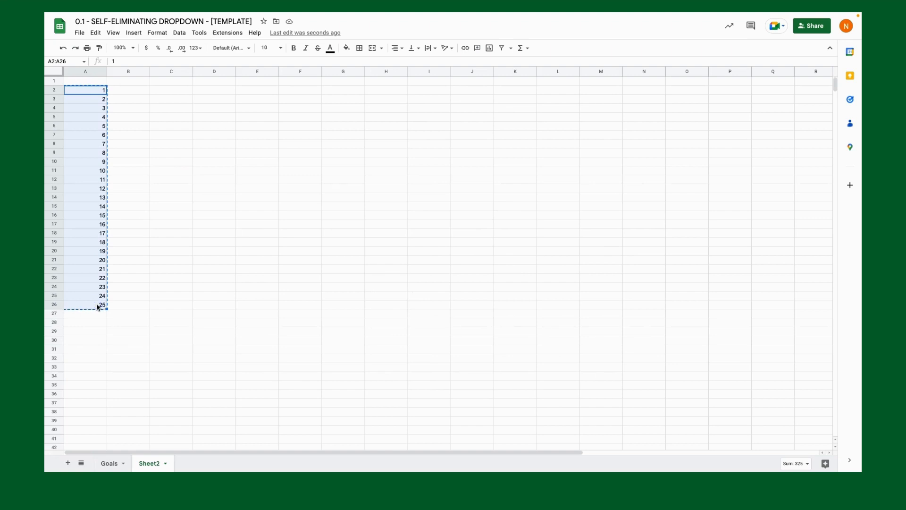
key(ctrl+v)
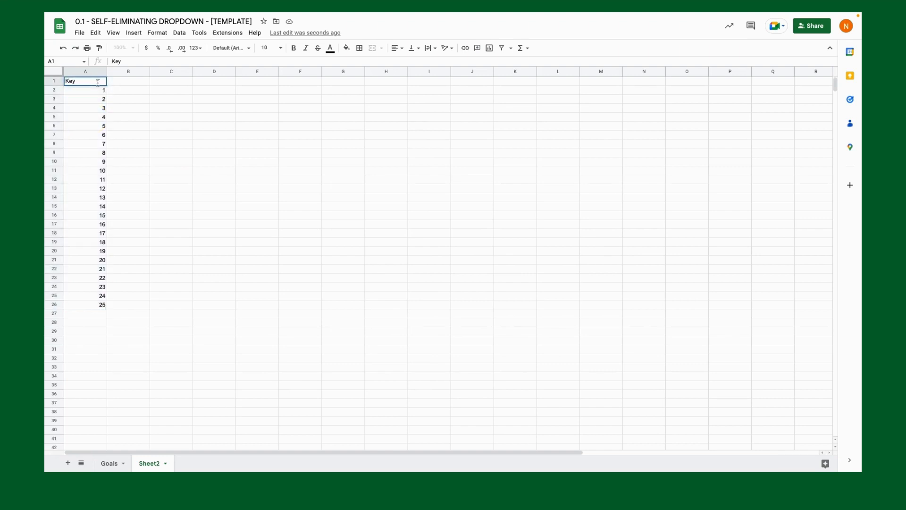
- Label Sheet2 columns Key, Nathans Rank and Kellys Rank in row 1
text(Nathans Rank)
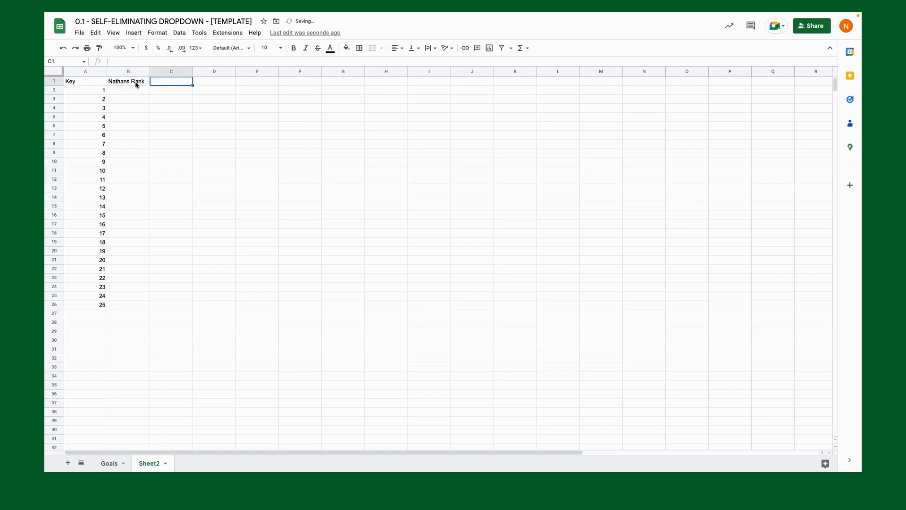
text(Kellys Rank)
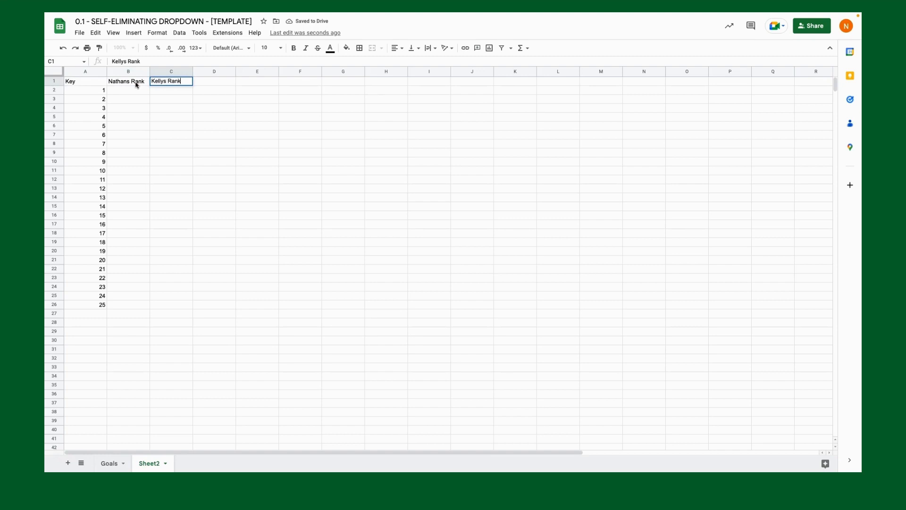
click(127, 90)
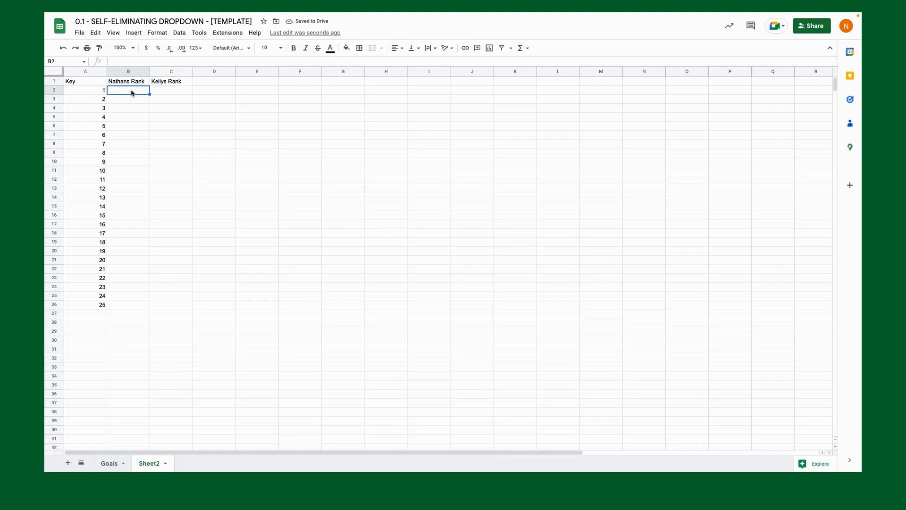
mouse_move(100, 90)
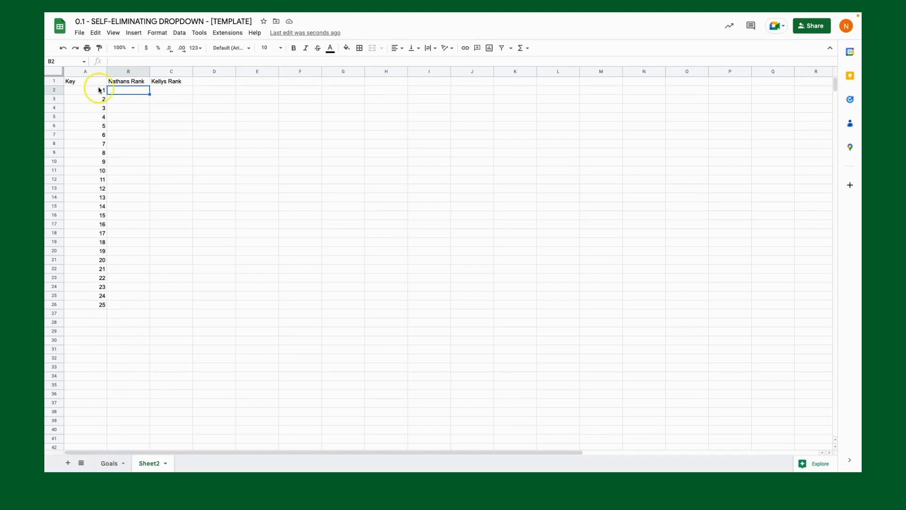
- Compare the keys 1-25 with Nathan's ranking cells on Goals, then return to Sheet2 column D
drag(84, 89, 85, 305)
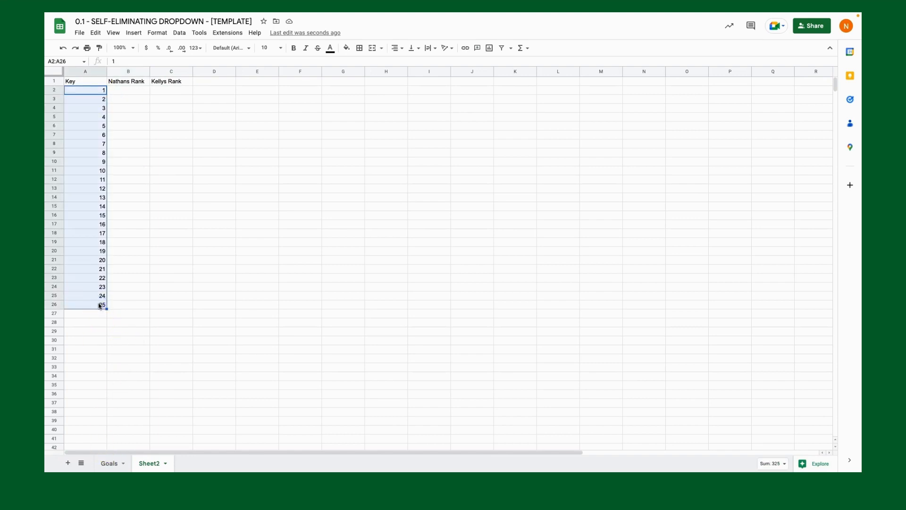
click(110, 463)
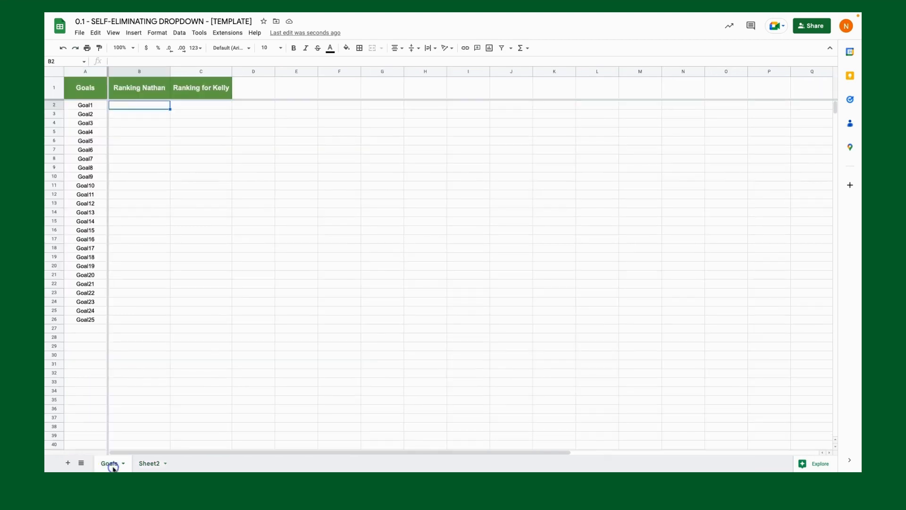
drag(139, 105, 139, 319)
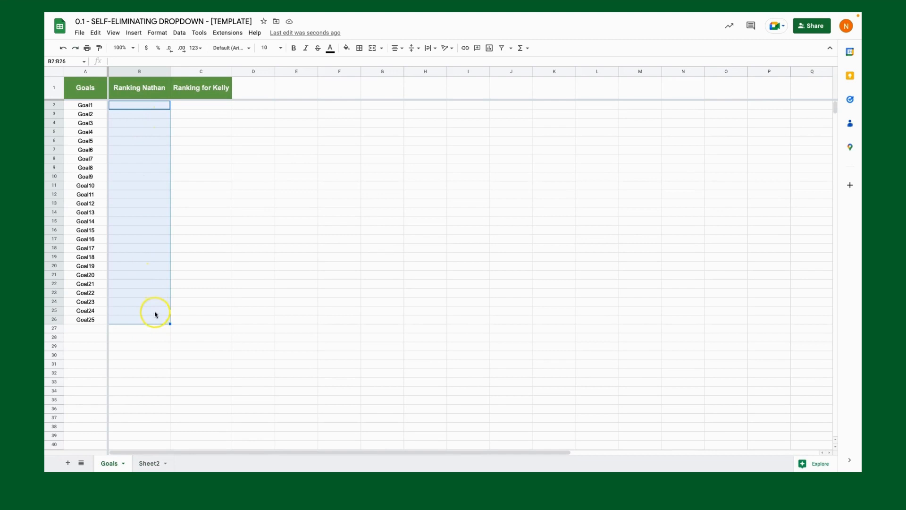
click(149, 463)
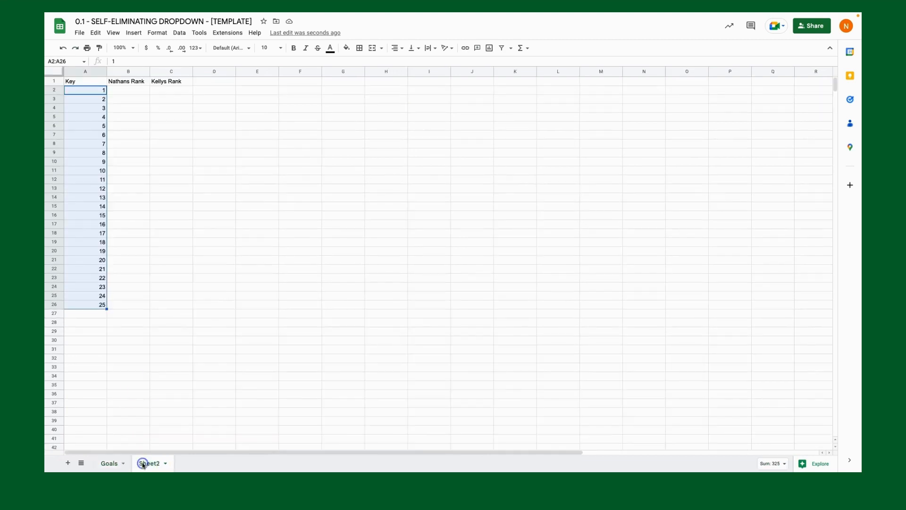
click(127, 90)
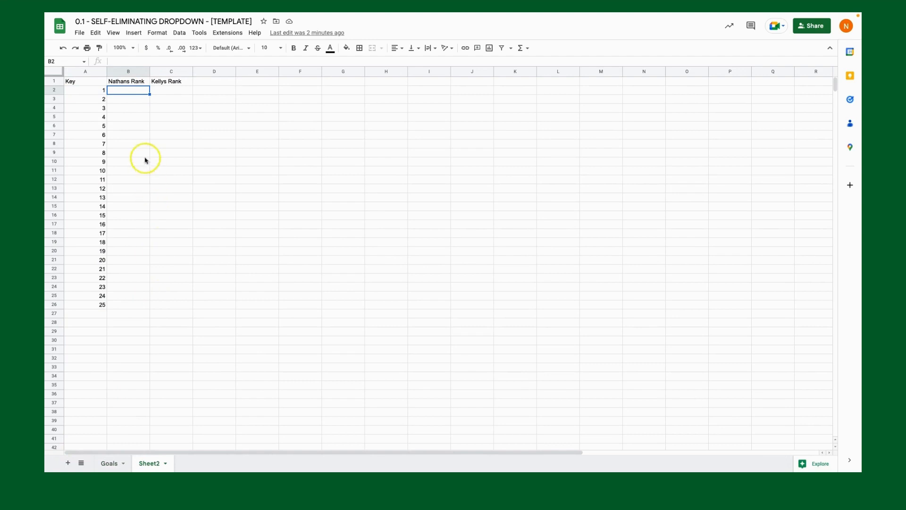
click(214, 90)
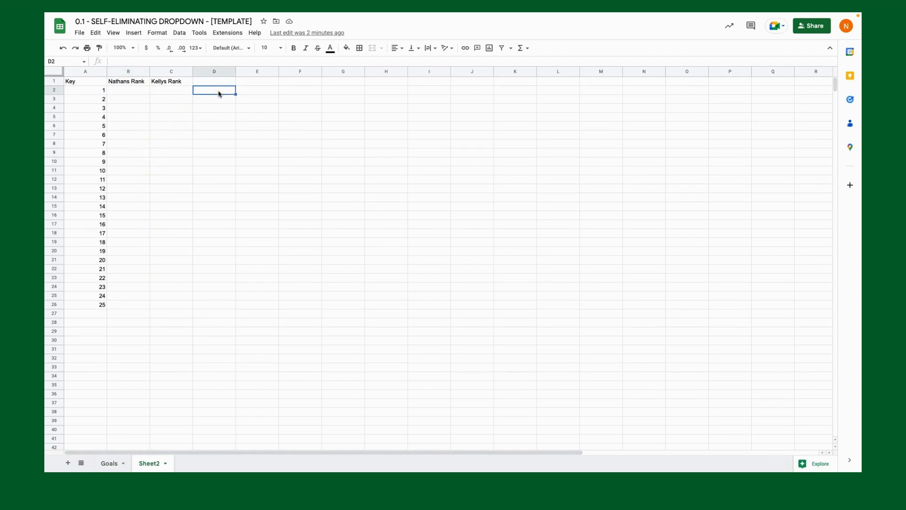
- Note filter, not and countif in D2:D4 and select B2 for the formula
text(filter)
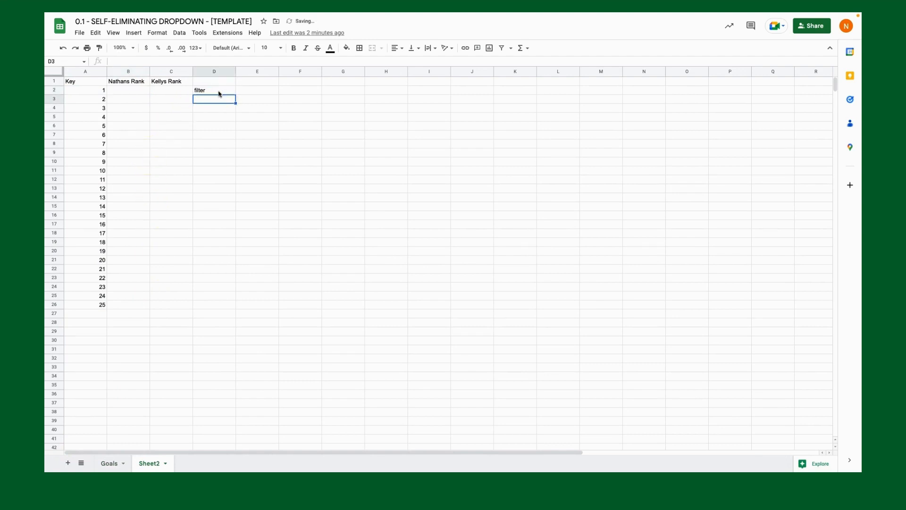
text(not)
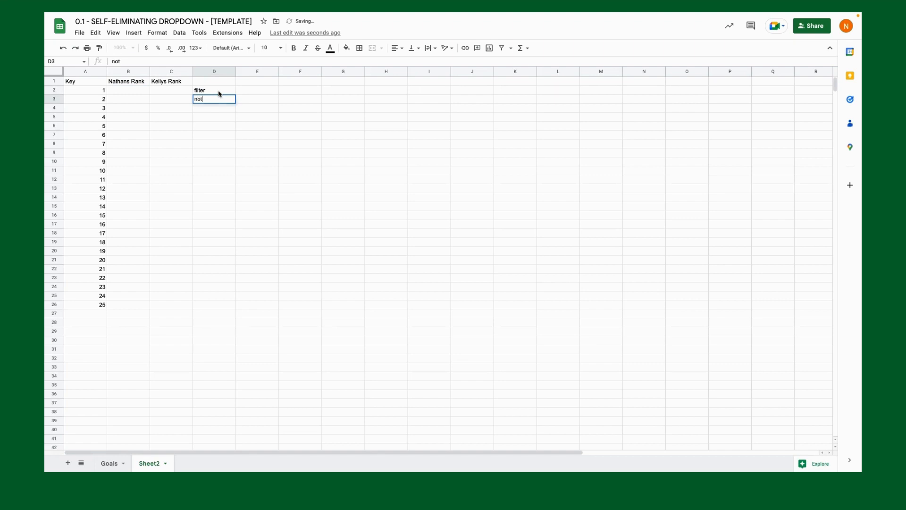
text(countif)
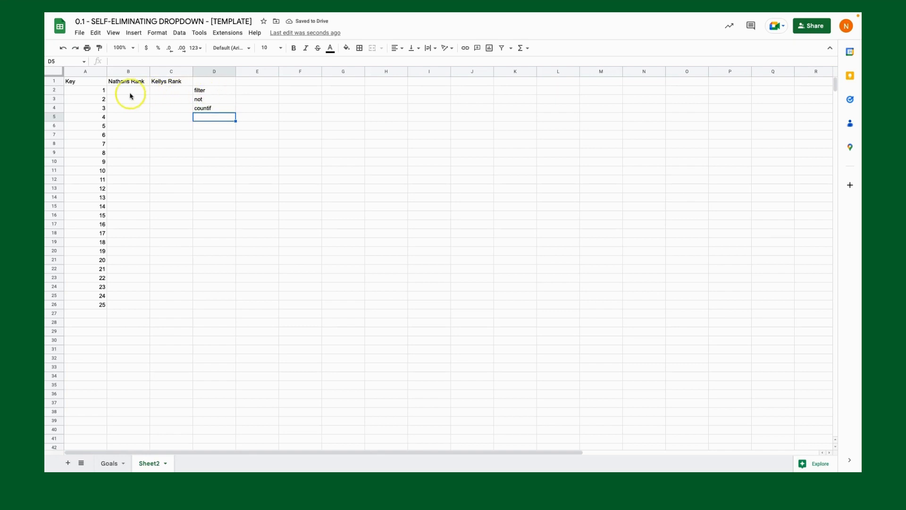
click(128, 90)
text(=)
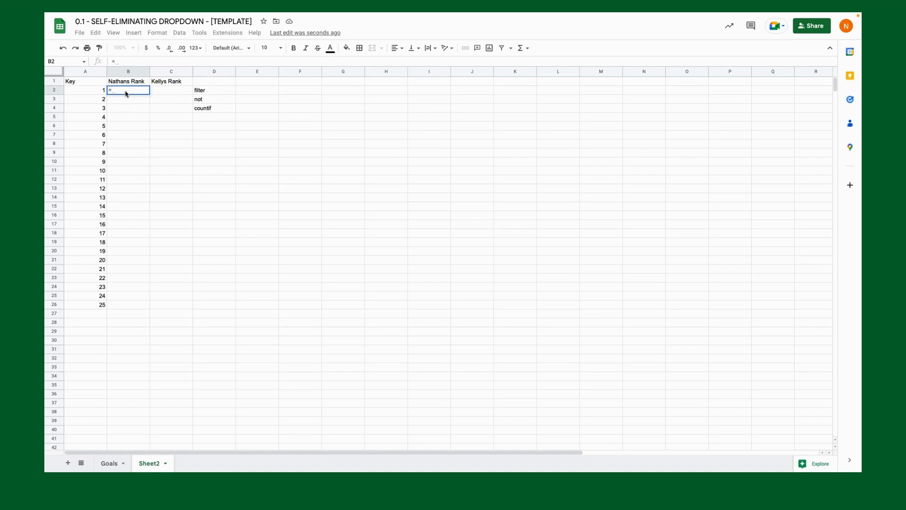
- Enter =filter(A2:A26, with a NOT argument begun, leaving B2 showing #N/A
text(filter)
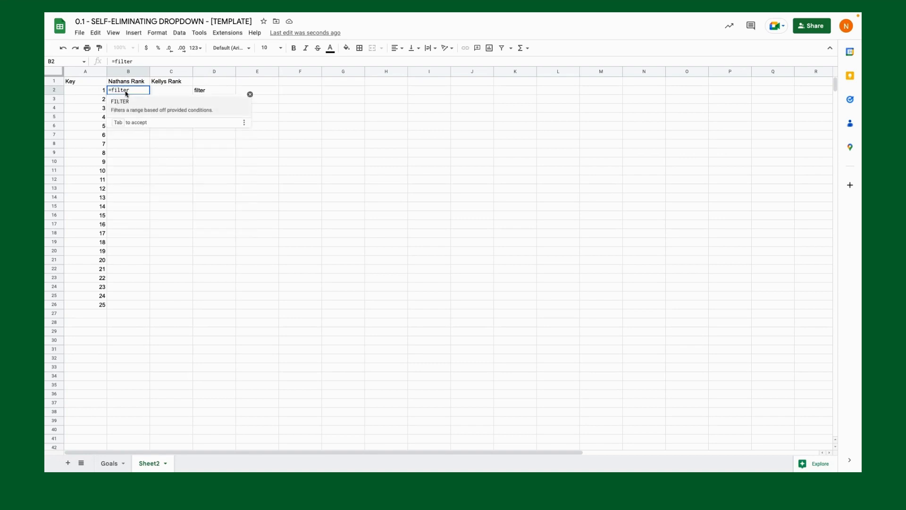
text(()
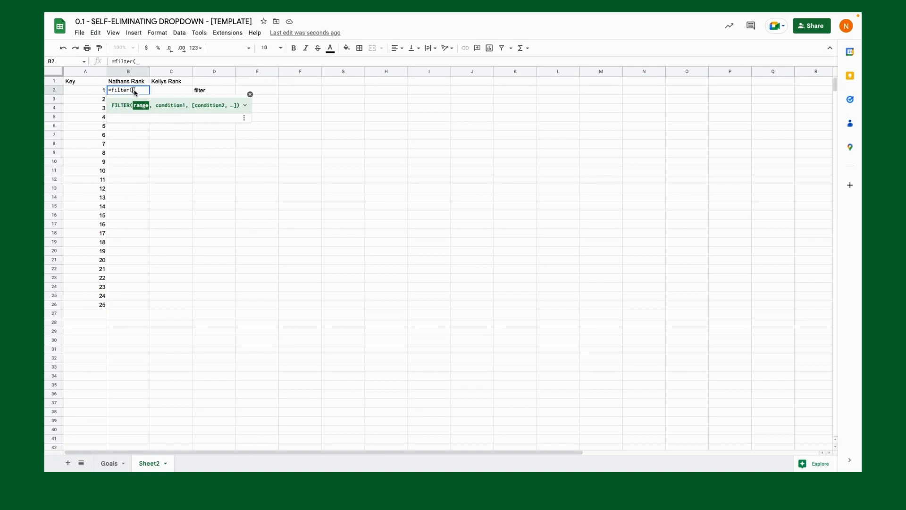
click(85, 89)
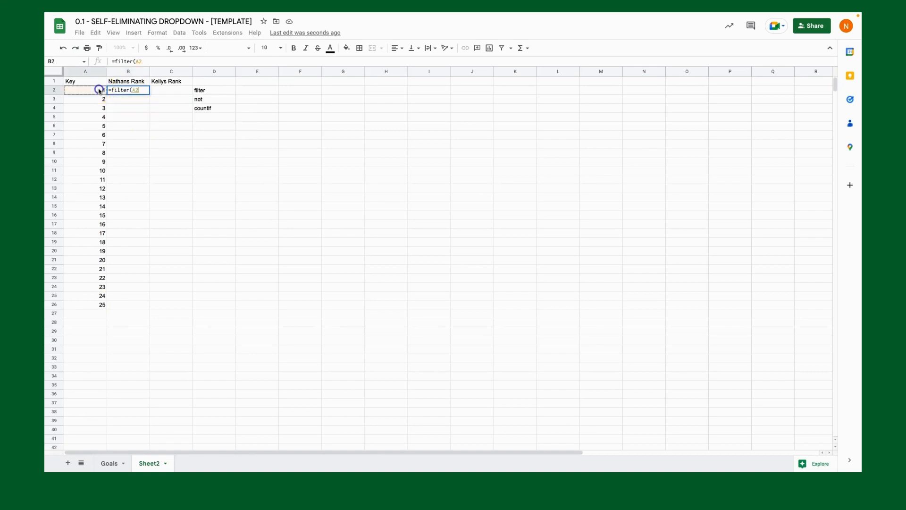
drag(99, 89, 81, 303)
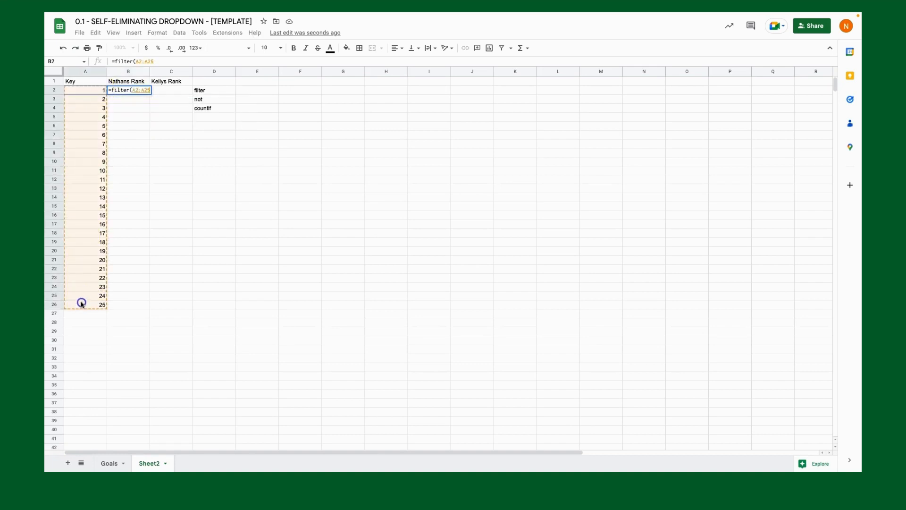
text(,)
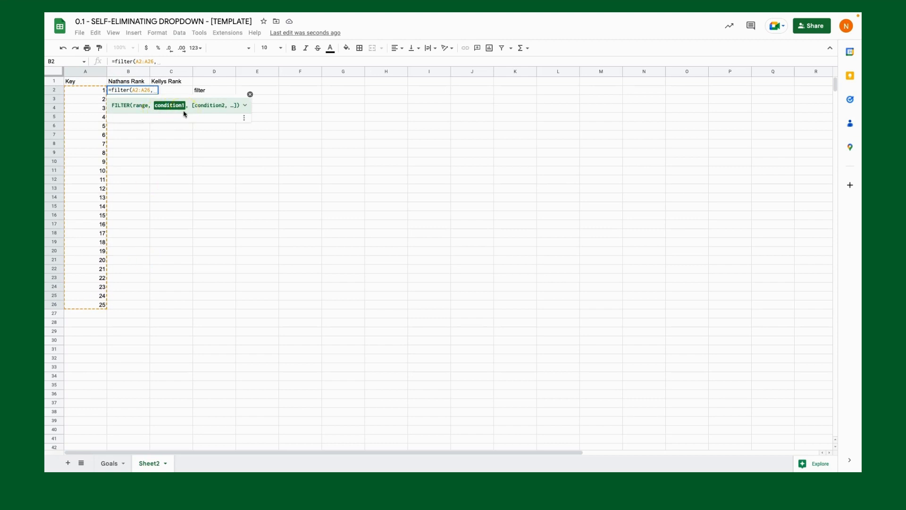
text(not)
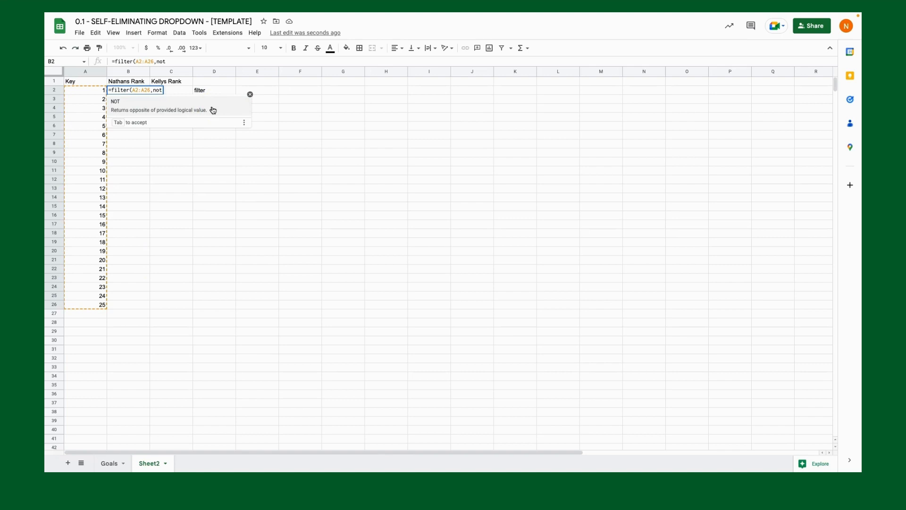
key(Backspace)
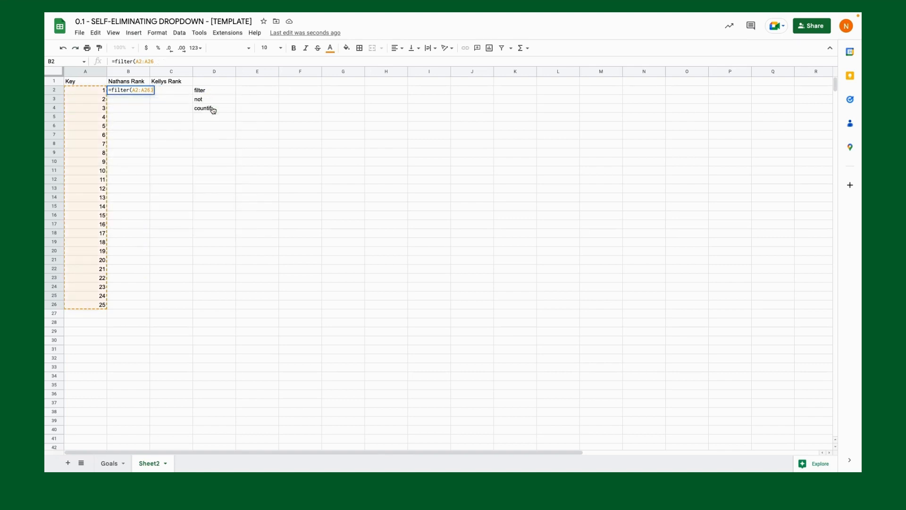
key(enter)
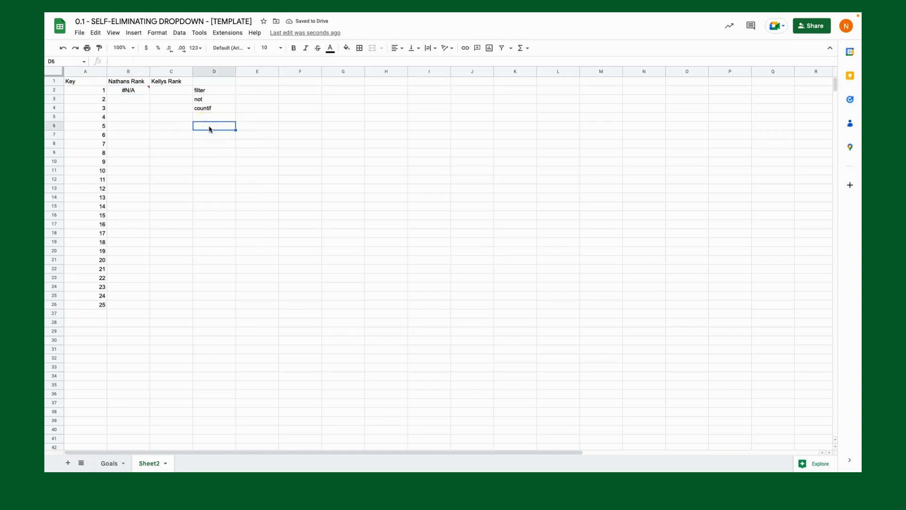
- Enter =countif(A2:A26,Goals!C2:C26) in C2 and copy it down Kellys Rank, showing 0
text(coun)
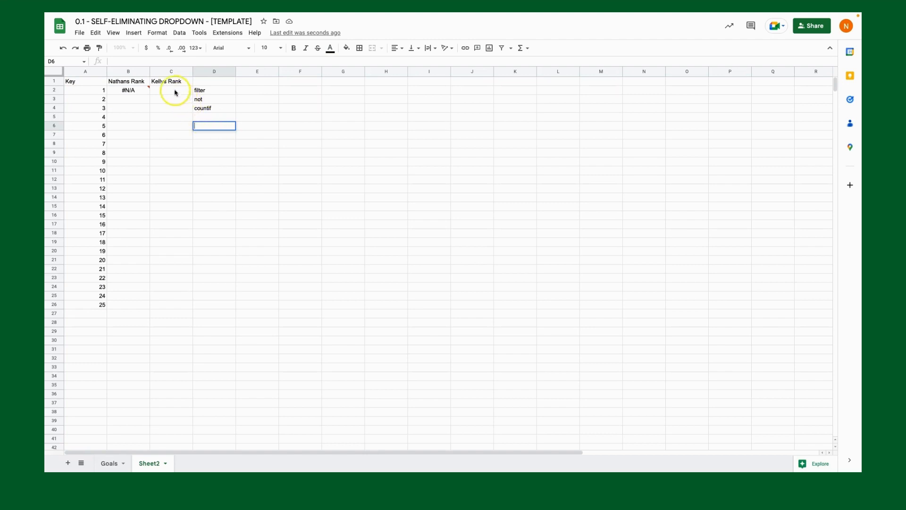
text(=countif()
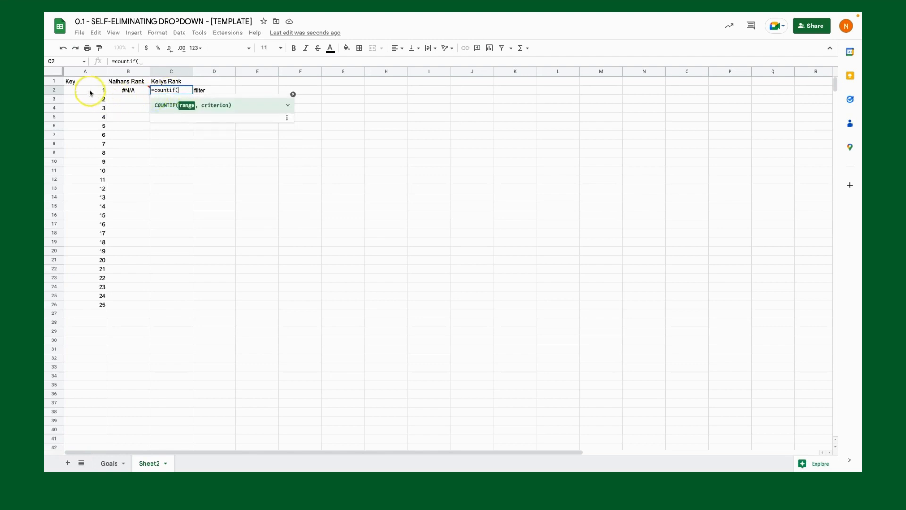
drag(85, 90, 85, 314)
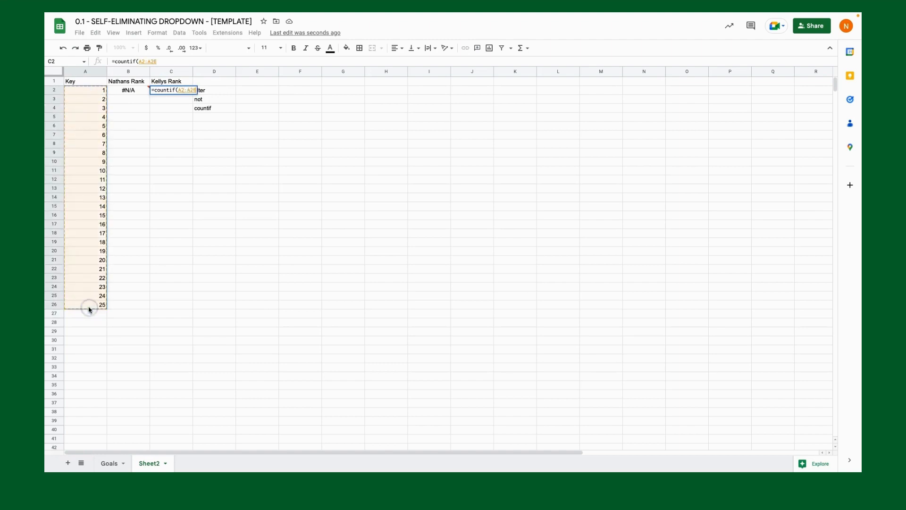
text(,)
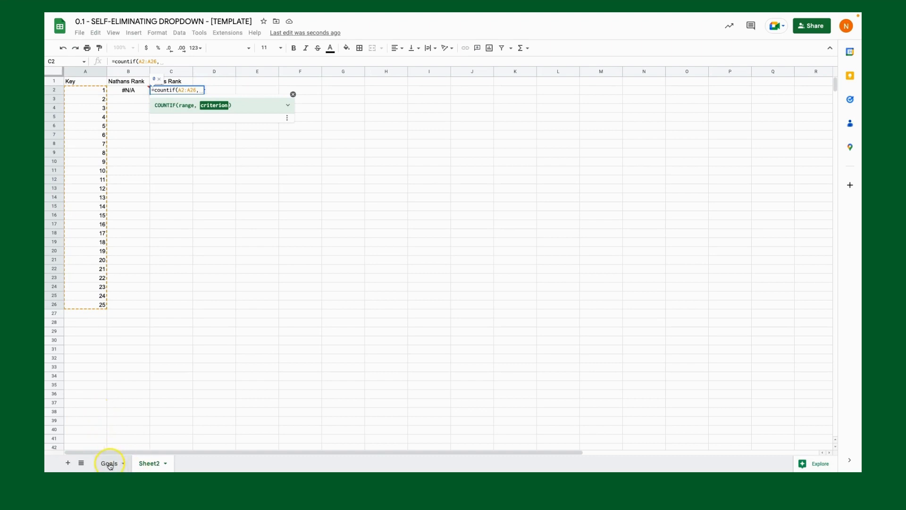
click(109, 463)
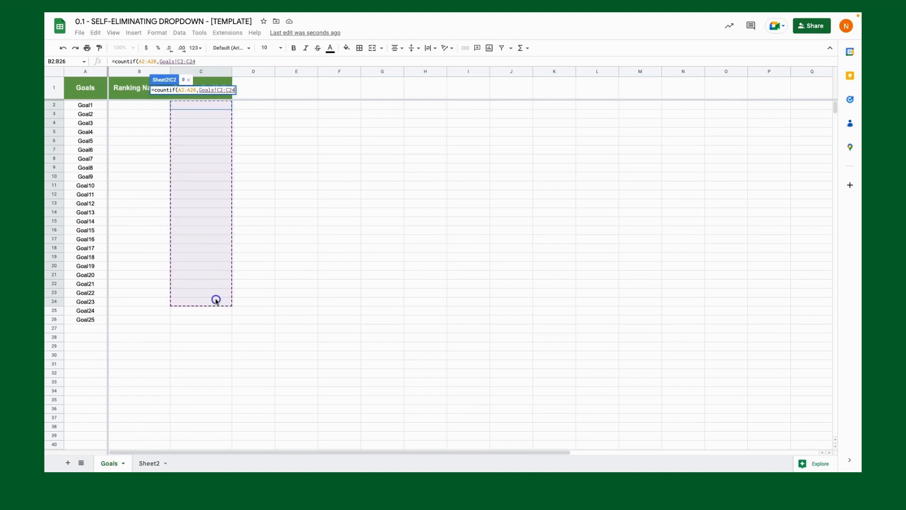
drag(215, 300, 218, 321)
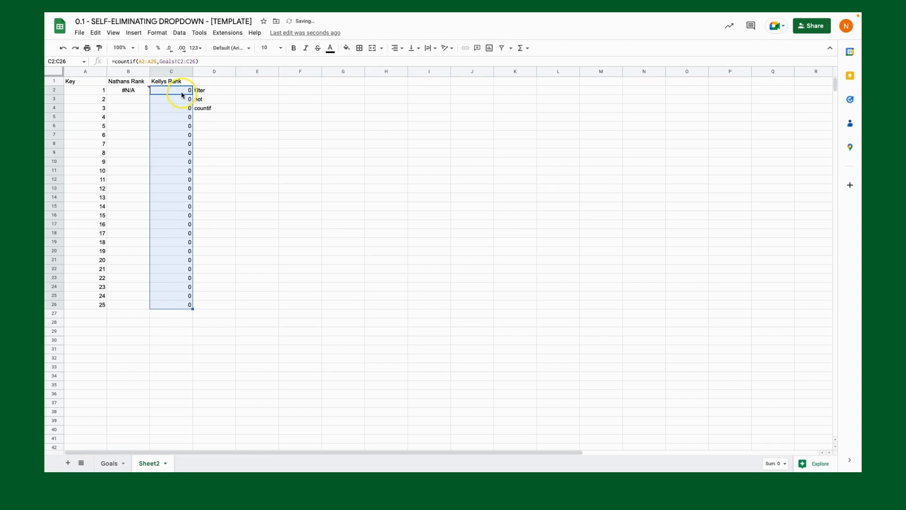
click(171, 108)
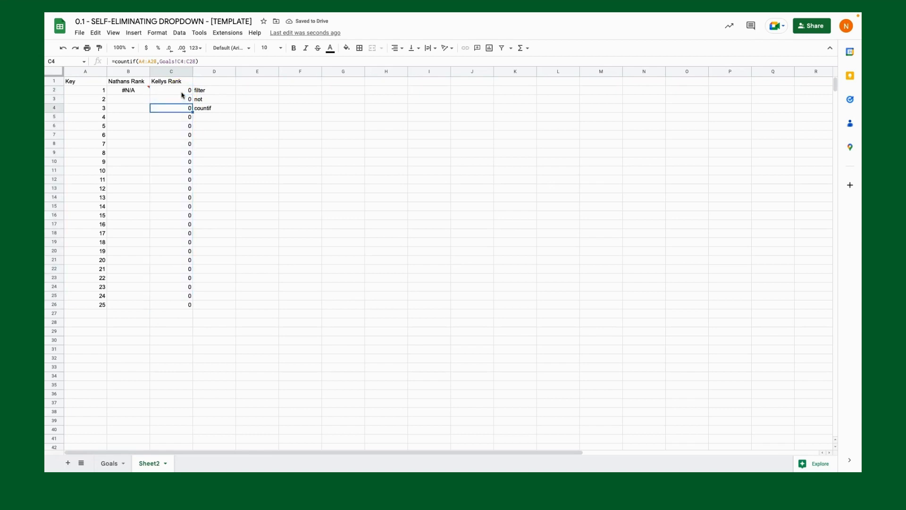
- Lock C2's ranges as =countif($A$2:$A$26,Goals!$C$2:$C$26) using F4
click(171, 126)
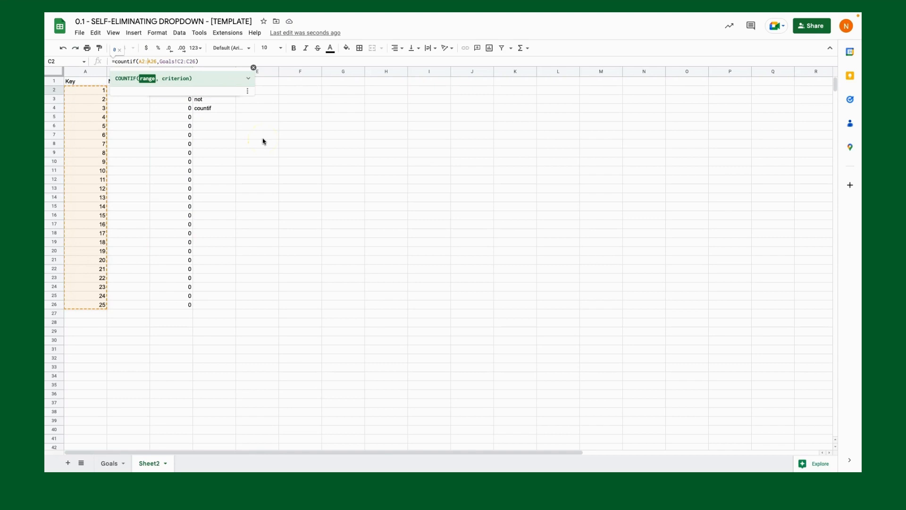
key(f4)
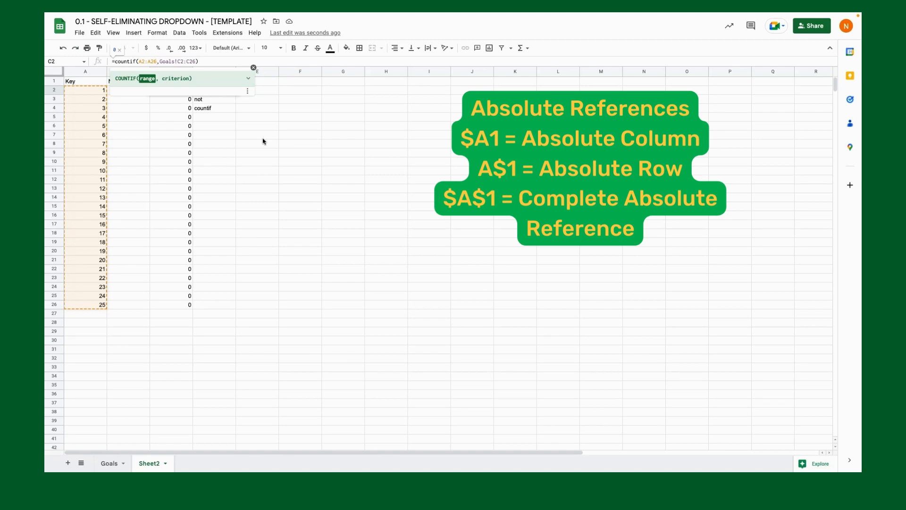
key(f4)
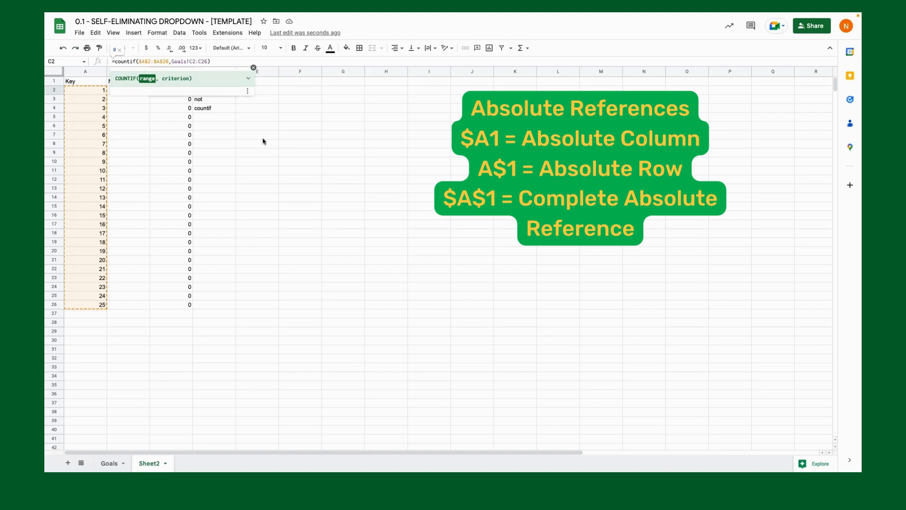
click(193, 61)
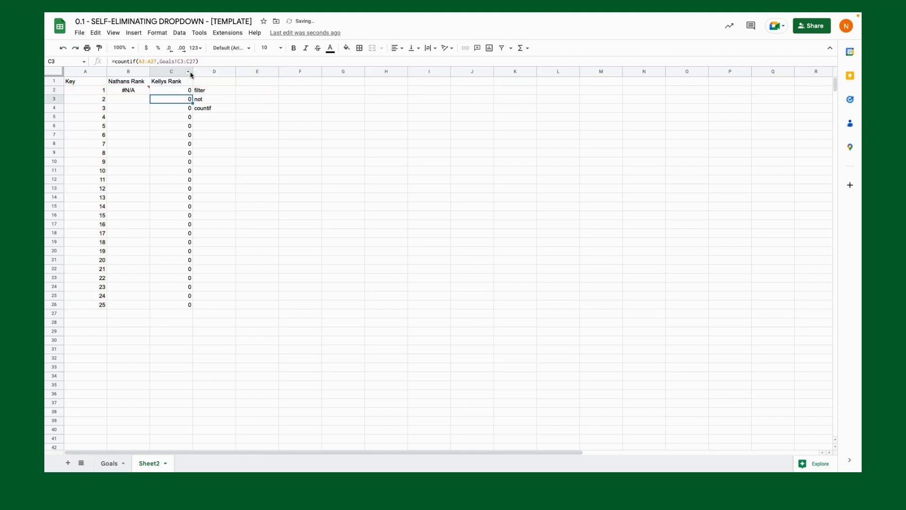
- Copy the absolute COUNTIF from C2 down to C26 and check a copied row
click(171, 90)
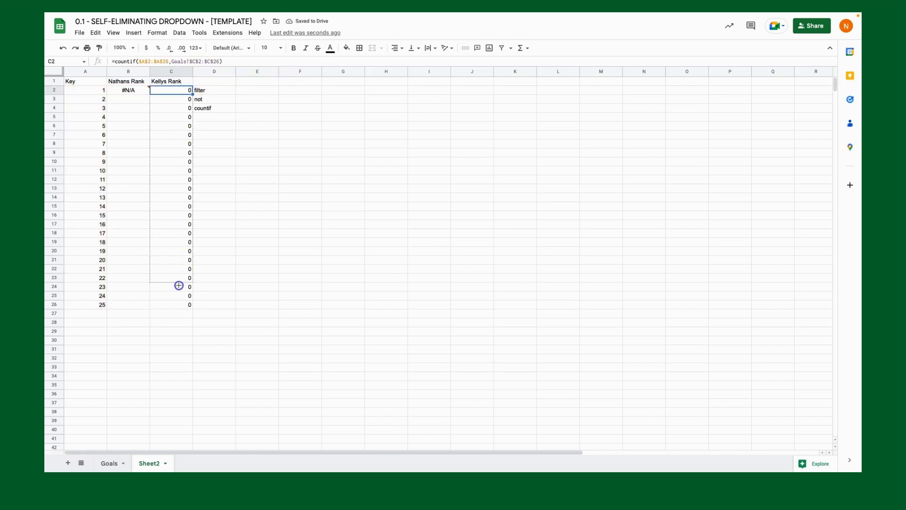
drag(171, 89, 171, 305)
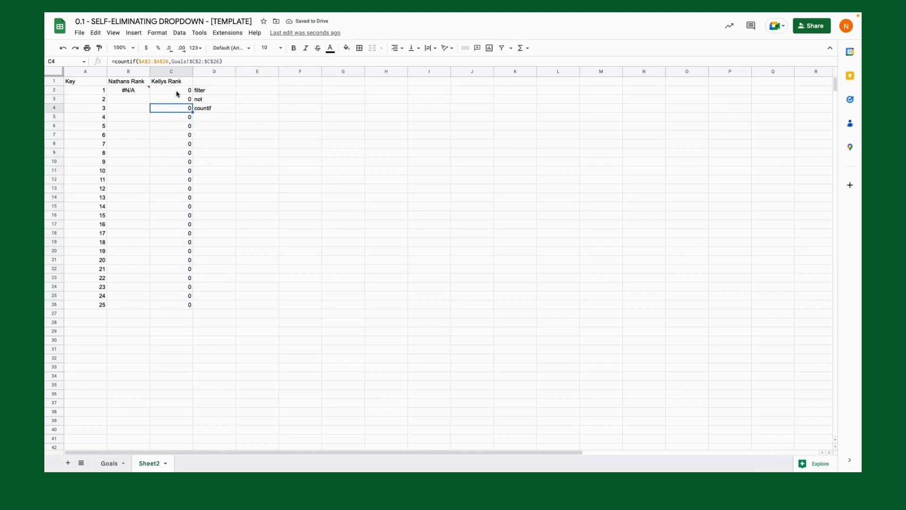
click(170, 170)
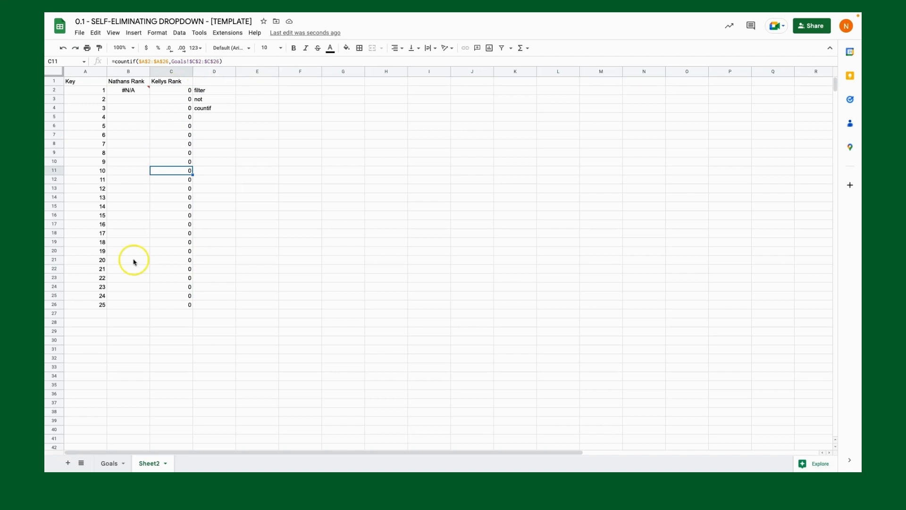
- Enter Kelly test ranks 2, 3 and 25 on Goals and confirm Sheet2 shows 1 in three rows
click(108, 463)
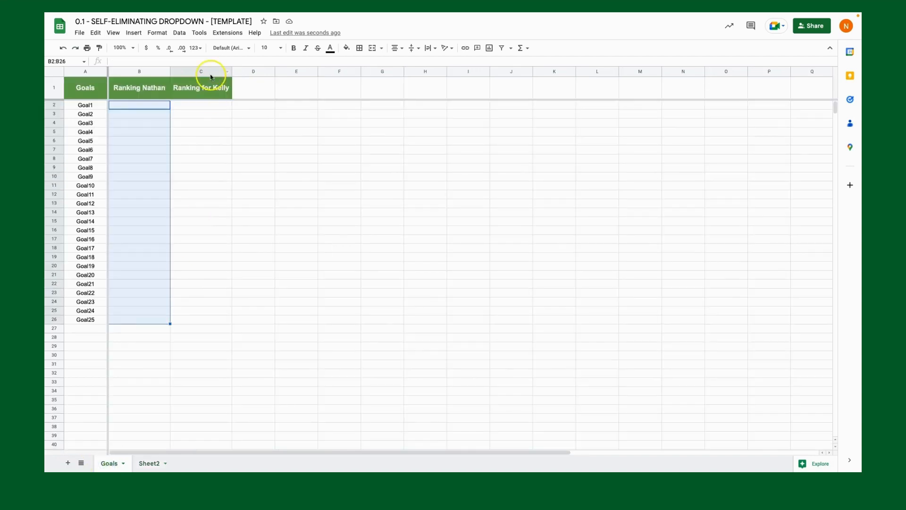
text(2)
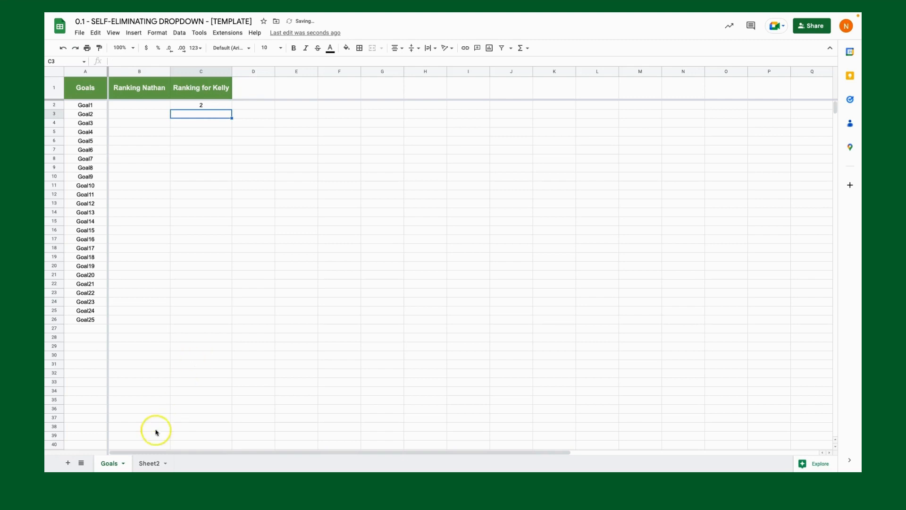
click(149, 462)
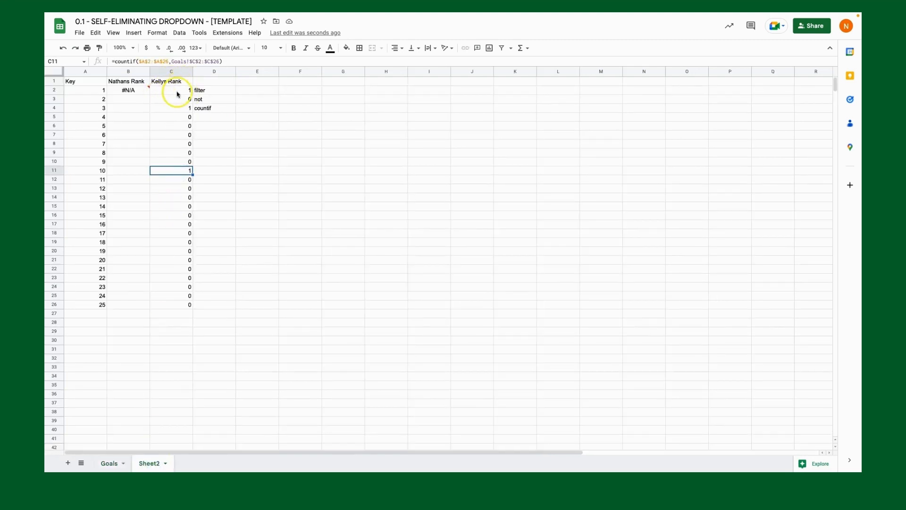
drag(171, 90, 176, 304)
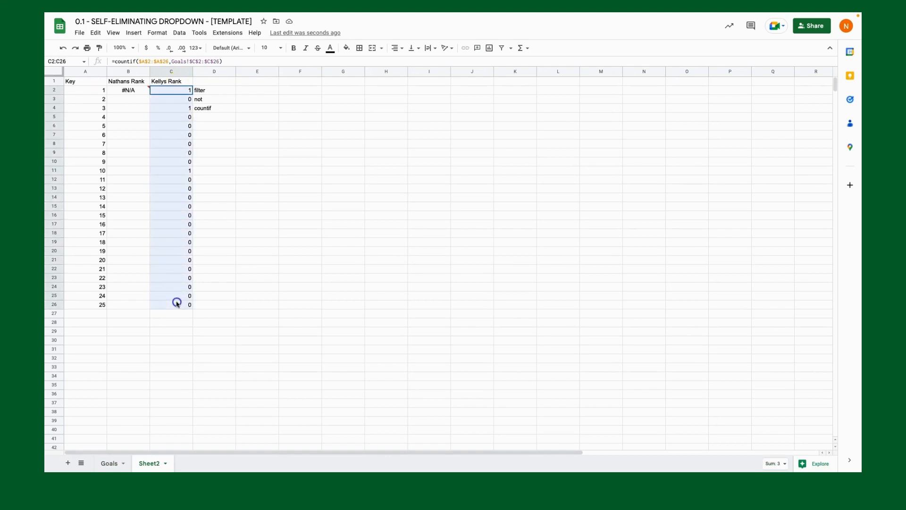
click(108, 462)
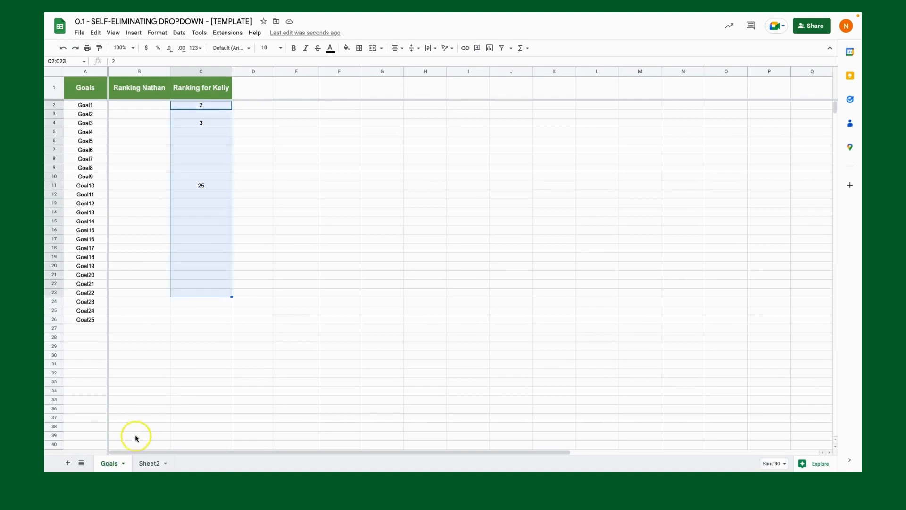
click(148, 462)
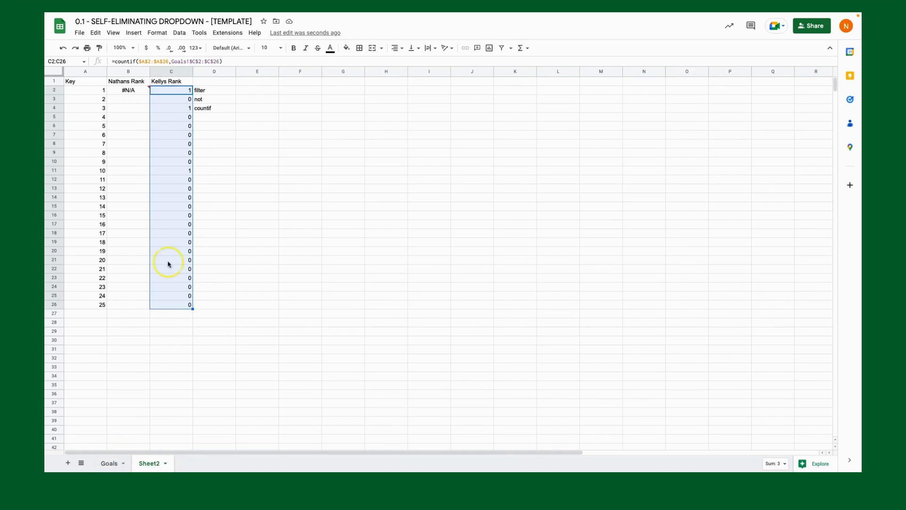
- Change C2 to =NOT(countif($A$2:$A$26,Goals!$C$2:$C$26)) and fill it down to C26
click(127, 90)
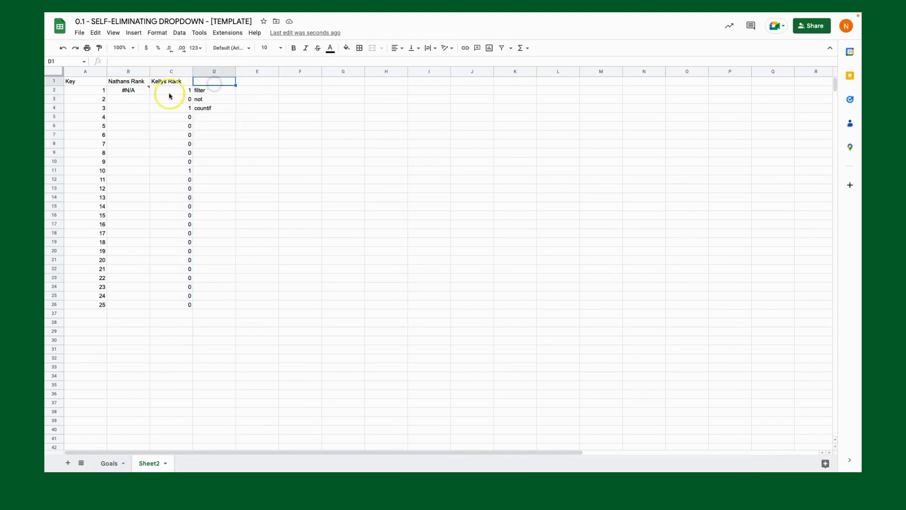
click(171, 91)
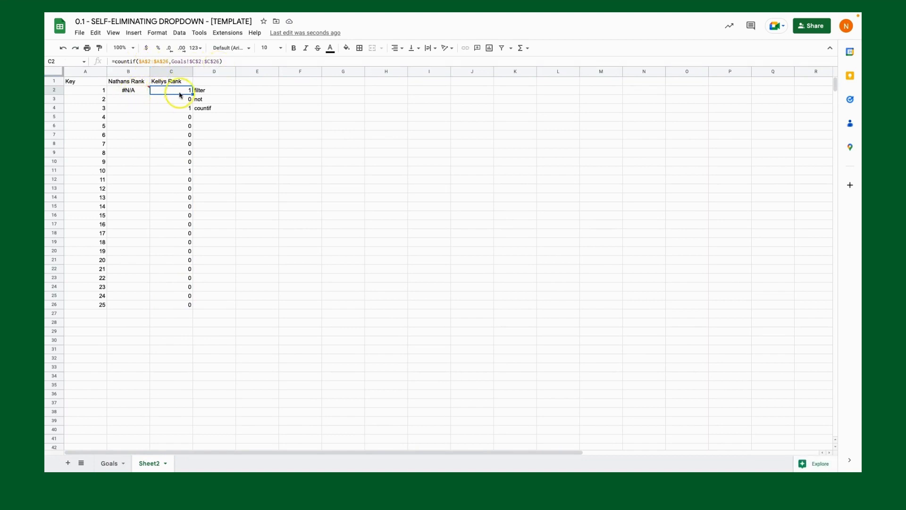
text(=filter(A2:A26)
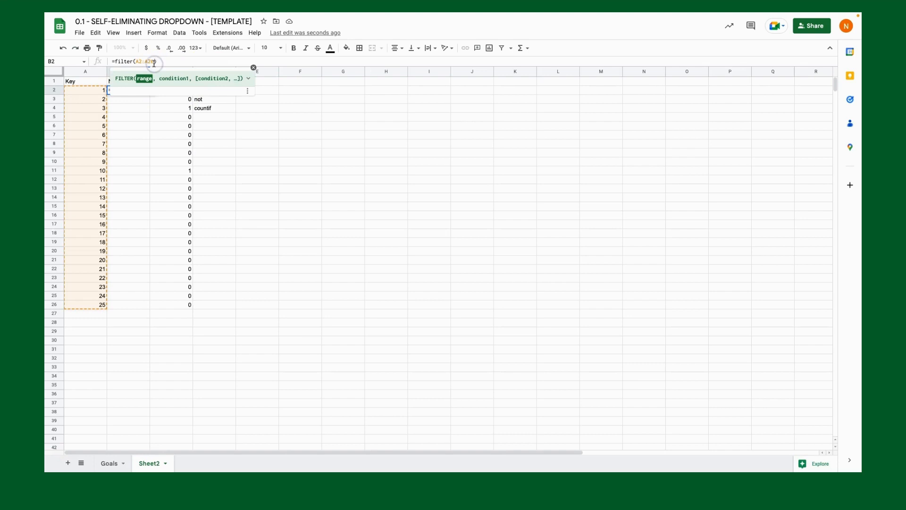
click(171, 117)
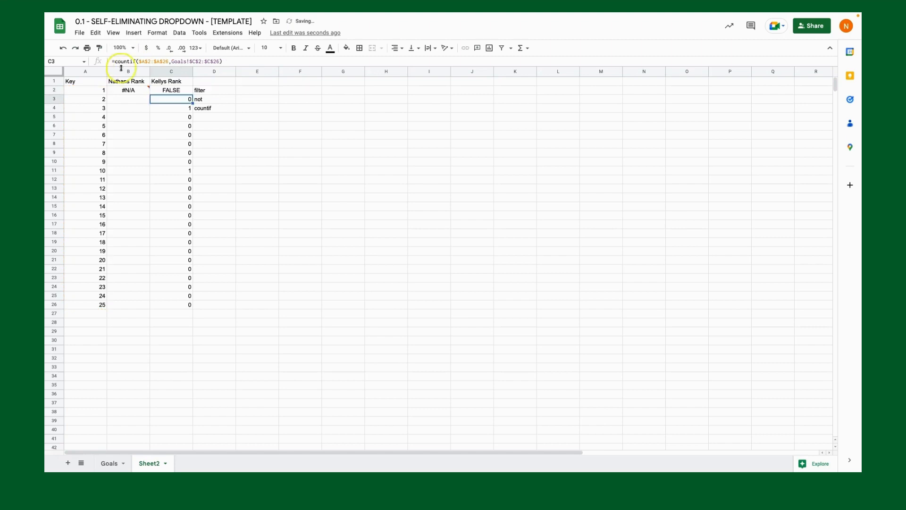
click(171, 89)
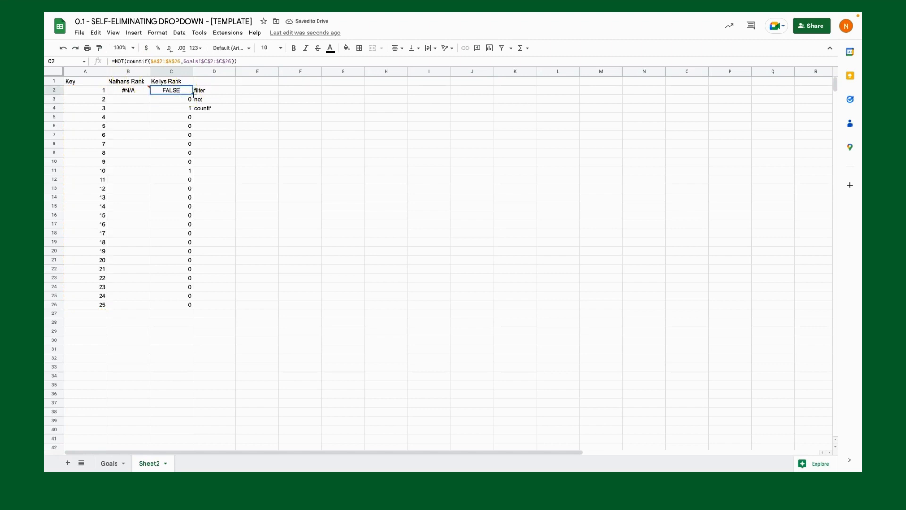
drag(171, 93, 185, 306)
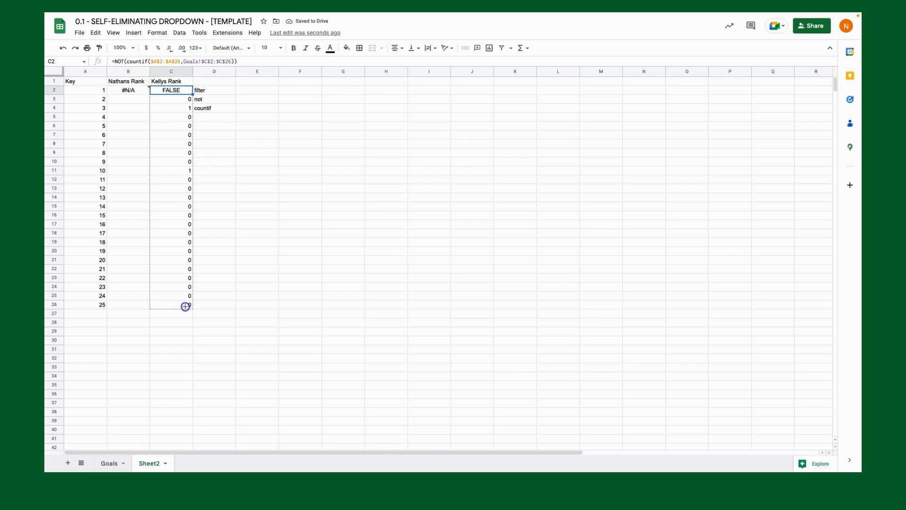
drag(185, 90, 185, 305)
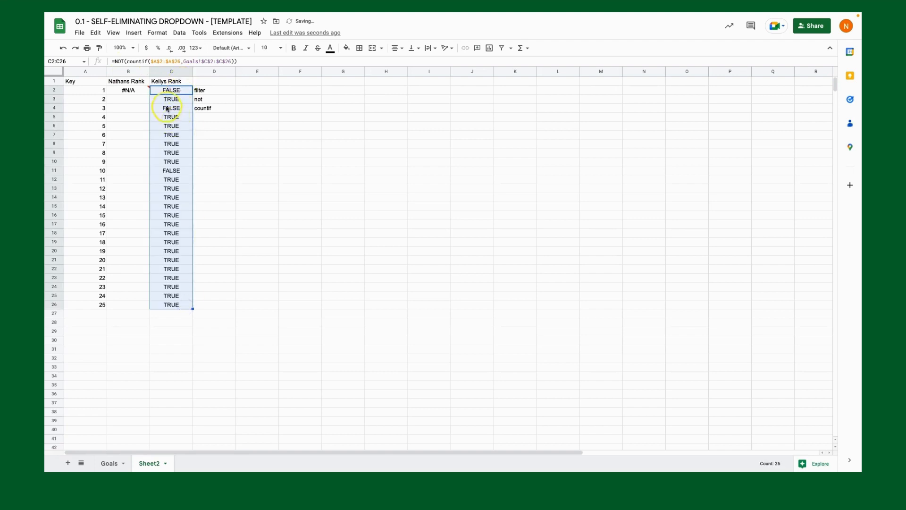
- Verify the FALSE results for keys 3 and 10 against Kelly's Goals rankings
click(171, 90)
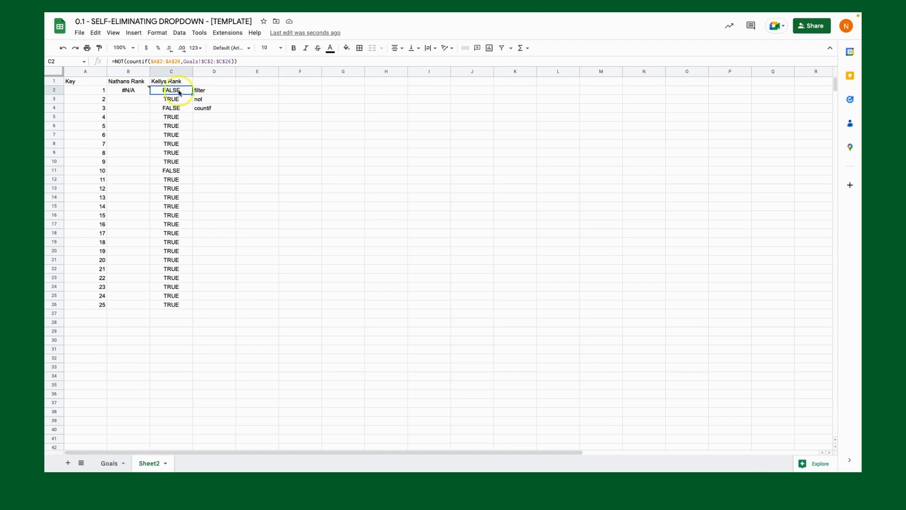
click(171, 108)
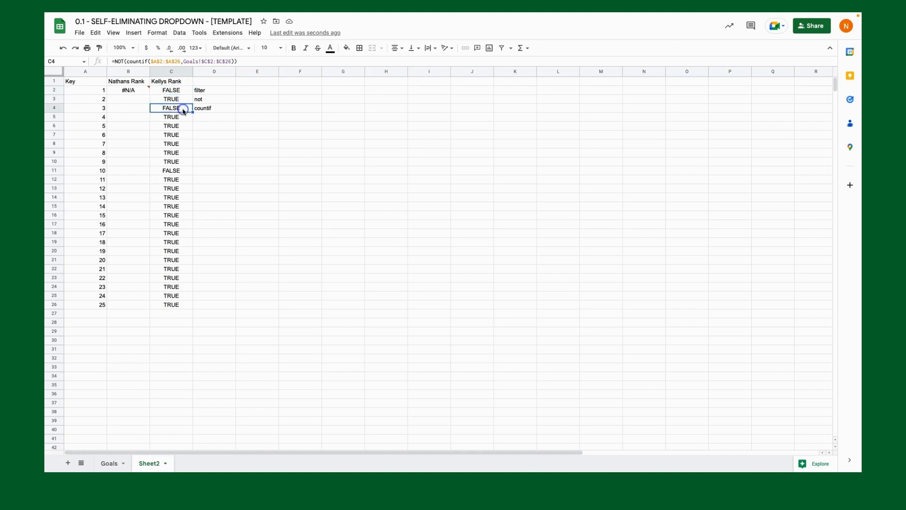
click(170, 170)
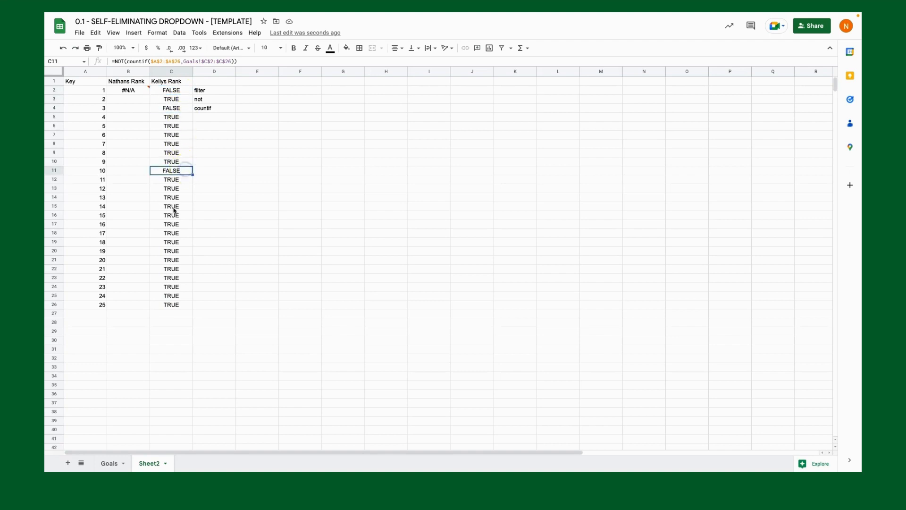
mouse_move(134, 463)
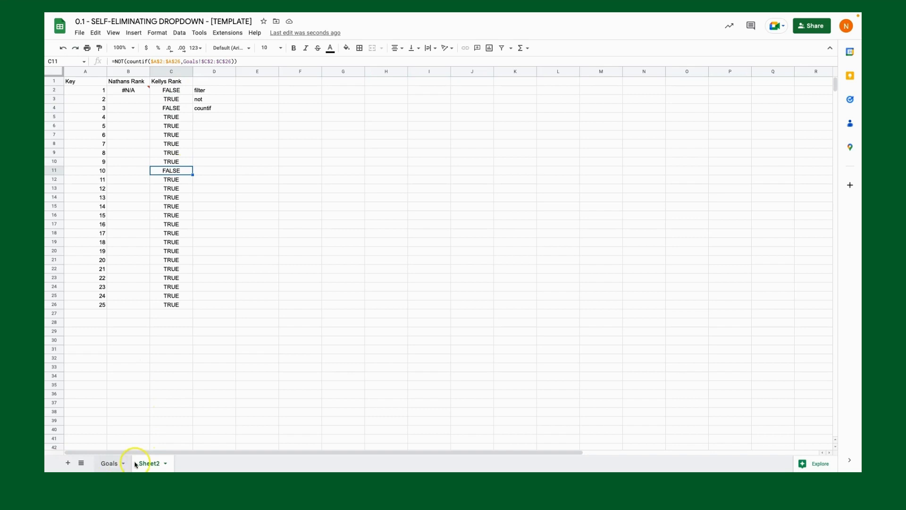
click(108, 462)
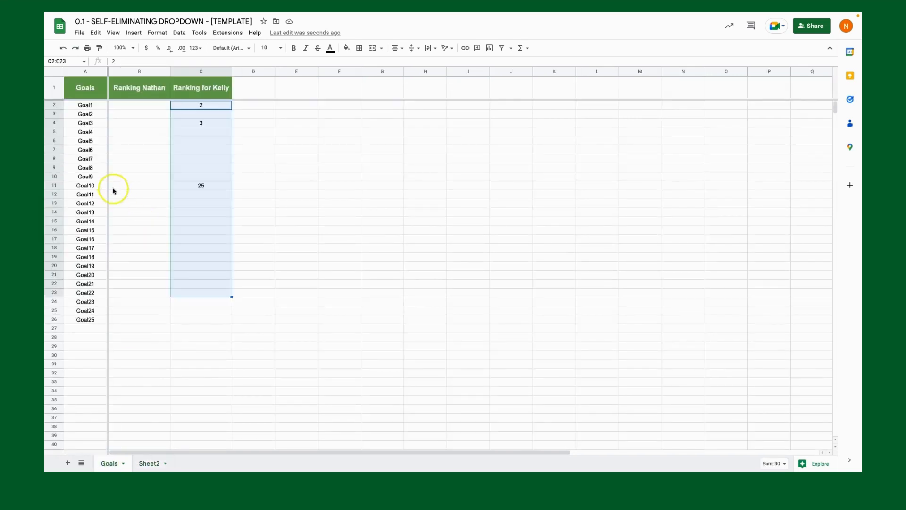
click(200, 185)
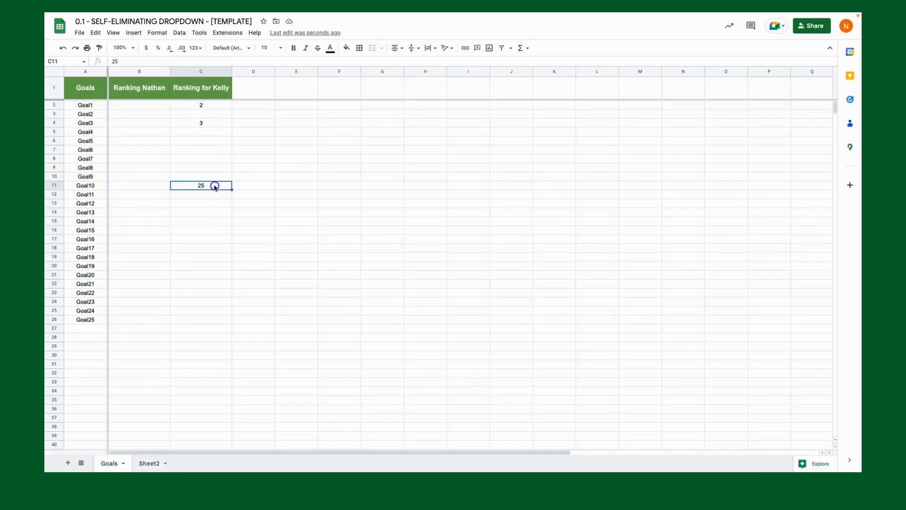
click(148, 462)
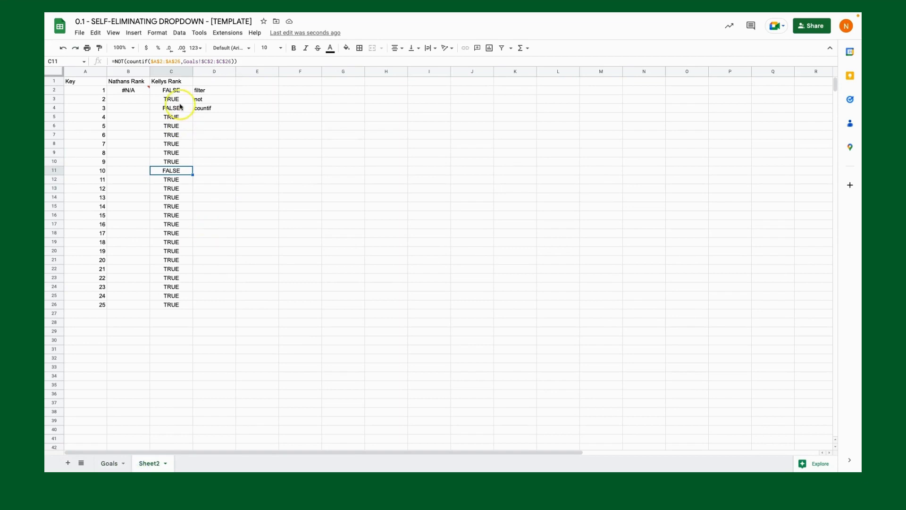
- Enter =filter(A2:A26, C2:C26) in B2, then clear the TRUE/FALSE helpers in C2:C26
drag(171, 90, 171, 305)
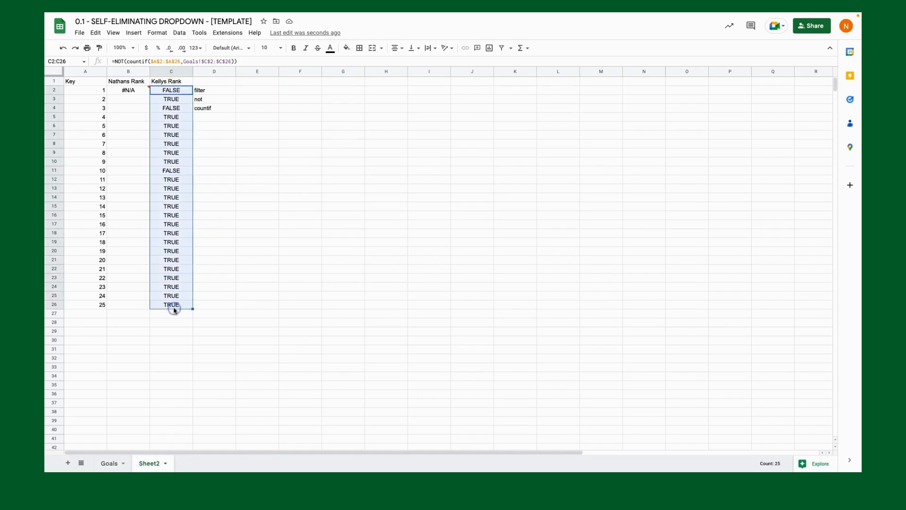
mouse_move(171, 135)
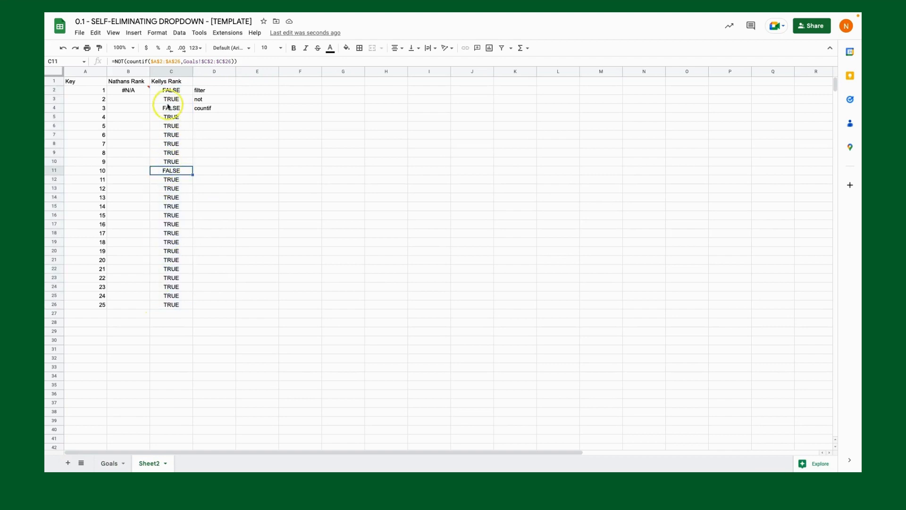
mouse_move(170, 171)
text(=filter(A2:A26)
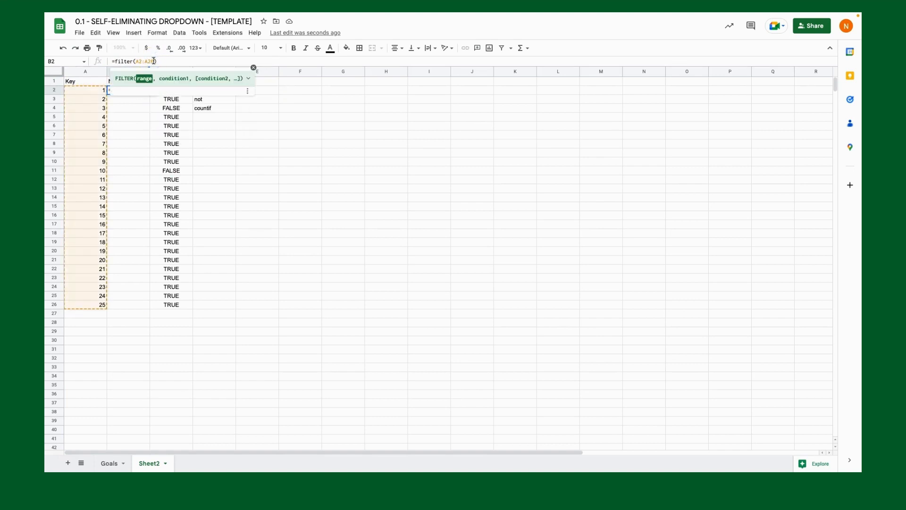
text(,)
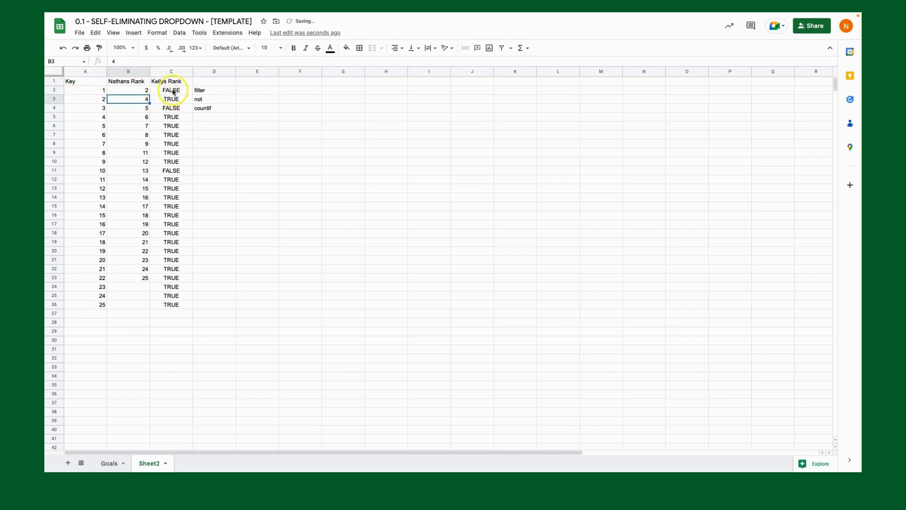
drag(171, 90, 171, 304)
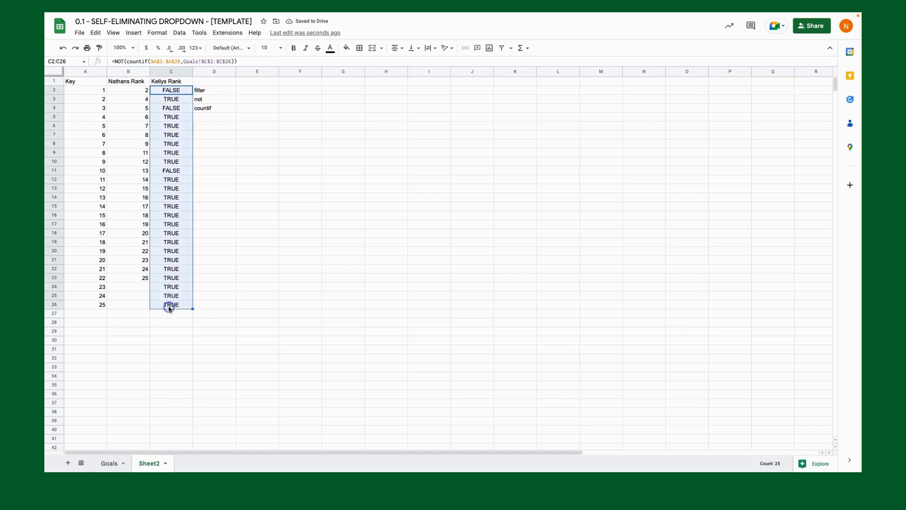
key(delete)
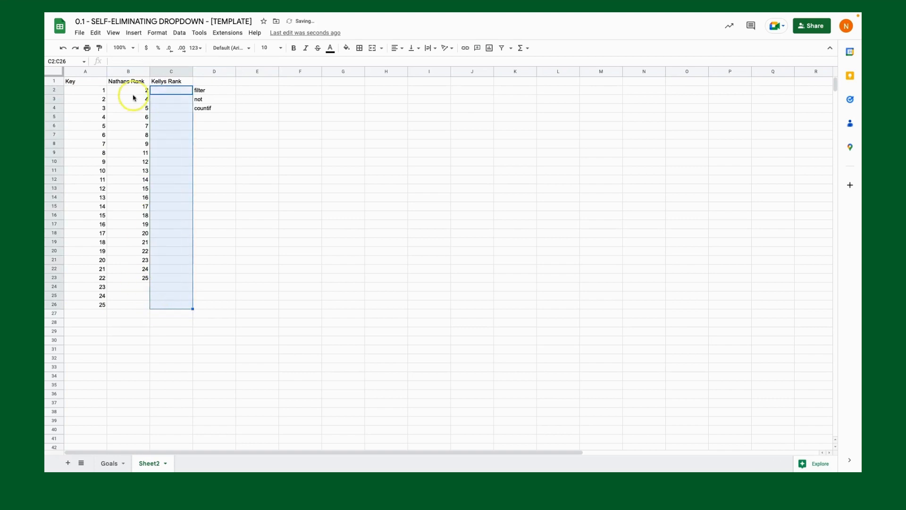
mouse_move(146, 243)
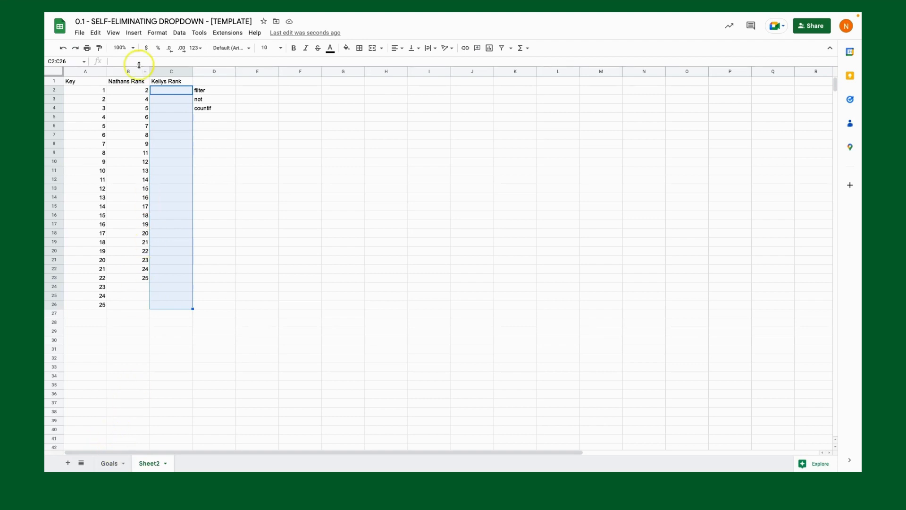
- Put =filter($A$2:$A$26,NOT(countif(Goals!$C$2:$C$26,$A$2:$A$26))) in Kellys Rank and clear Nathans Rank
click(127, 89)
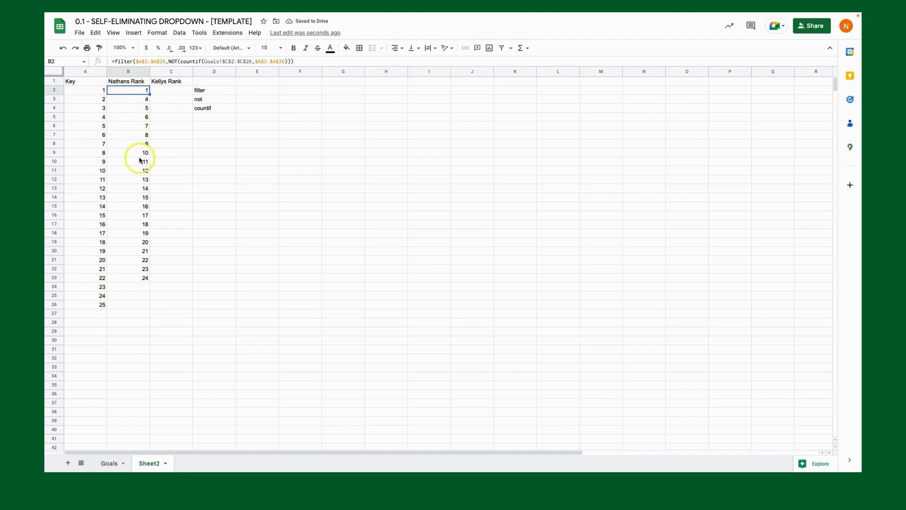
click(109, 462)
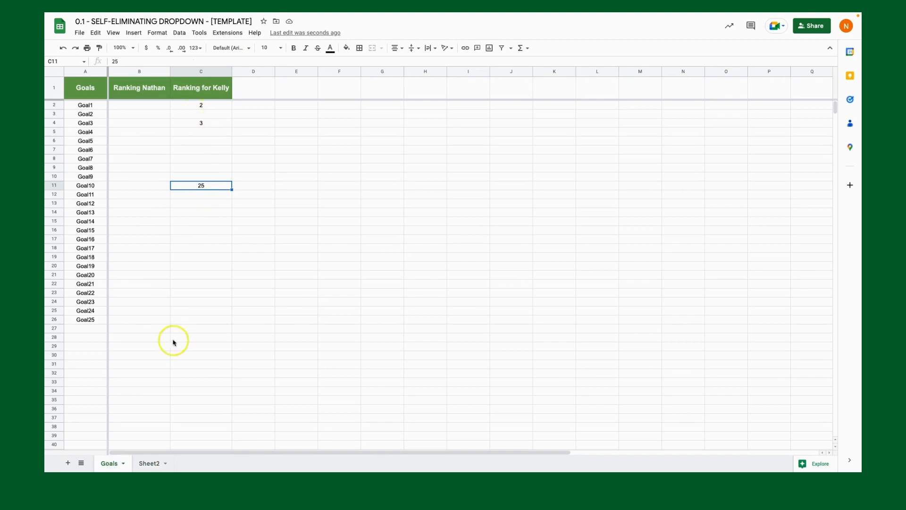
click(148, 462)
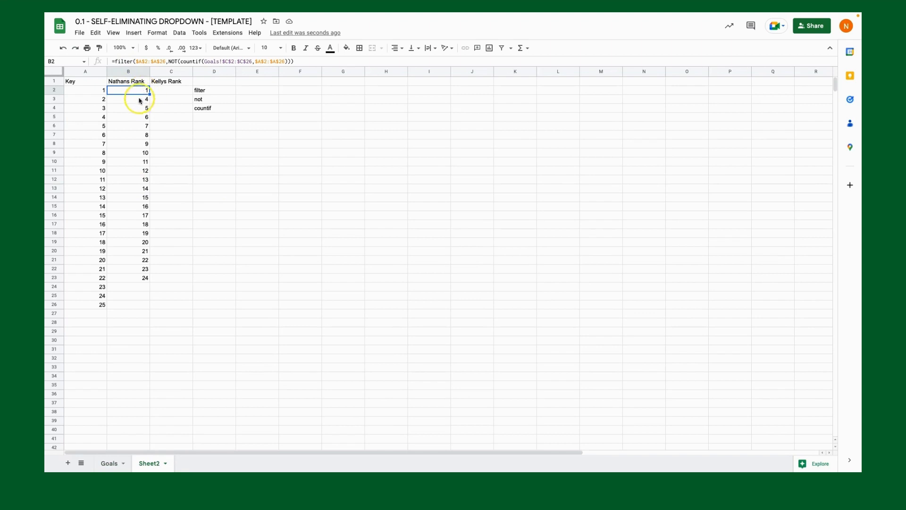
mouse_move(97, 155)
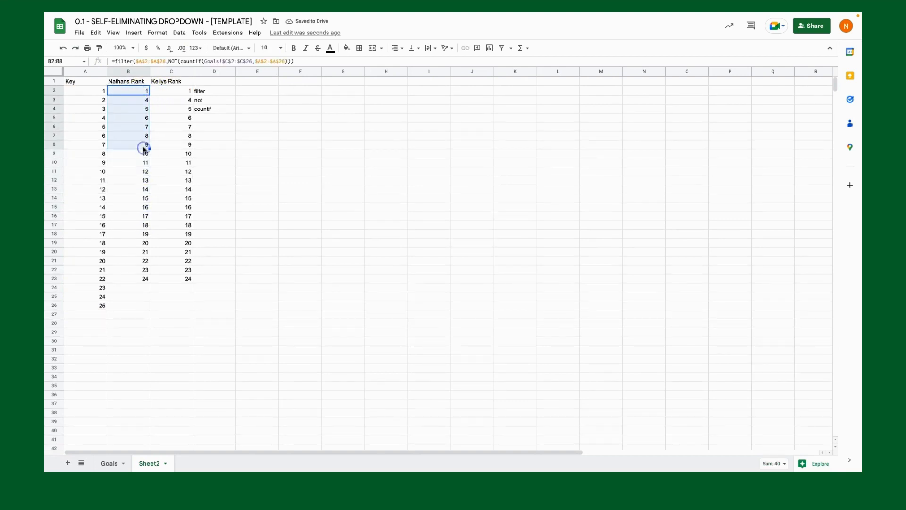
key(Delete)
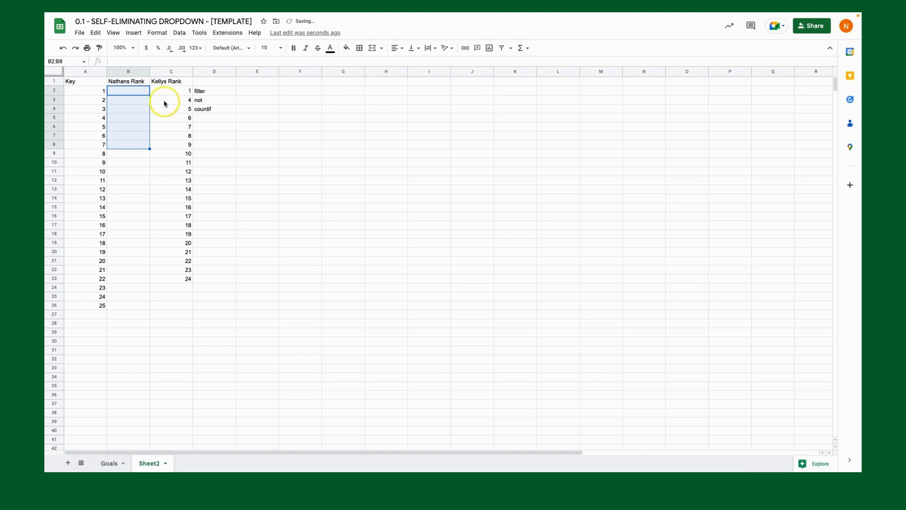
- Give Nathans Rank the same formula against Goals!$B and delete the filter/not/countif notes in D2:D4
click(171, 90)
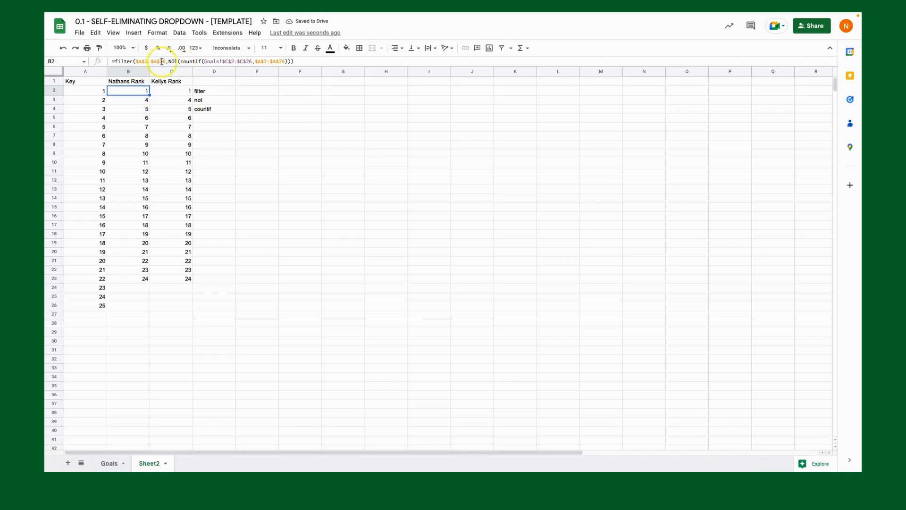
mouse_move(228, 61)
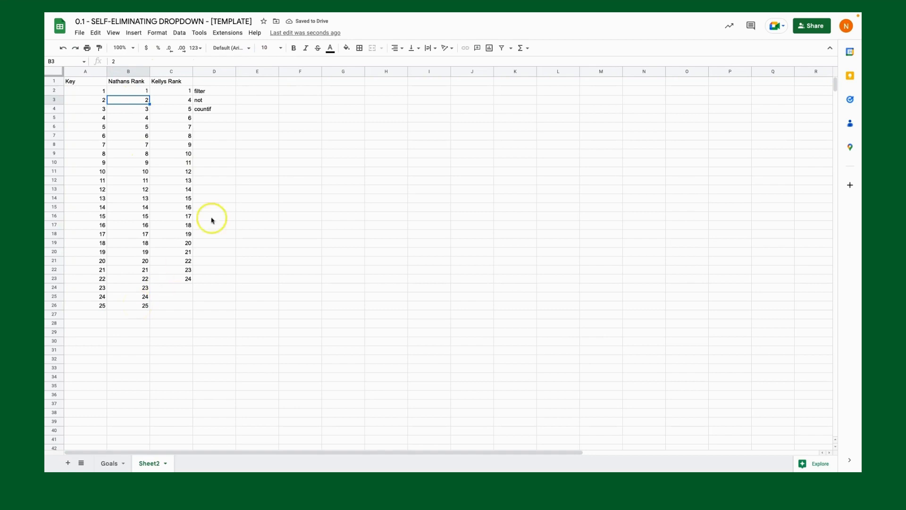
click(128, 90)
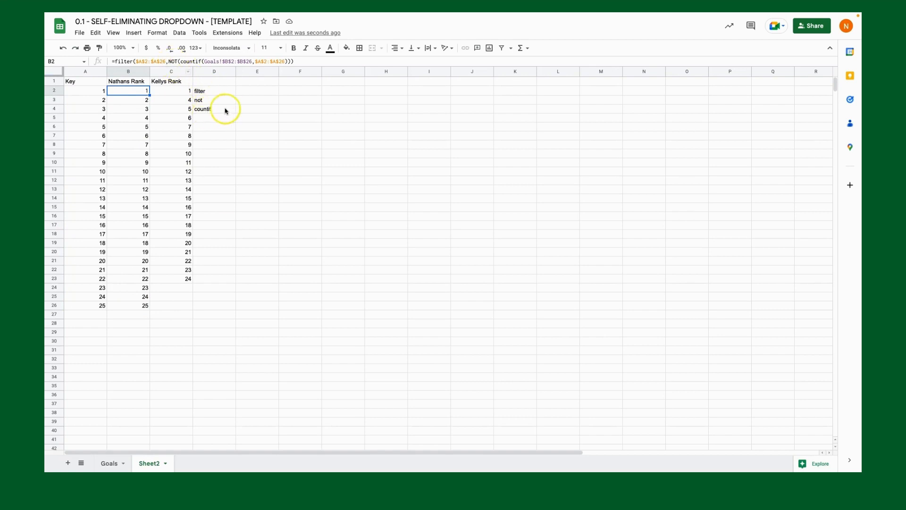
drag(214, 91, 214, 110)
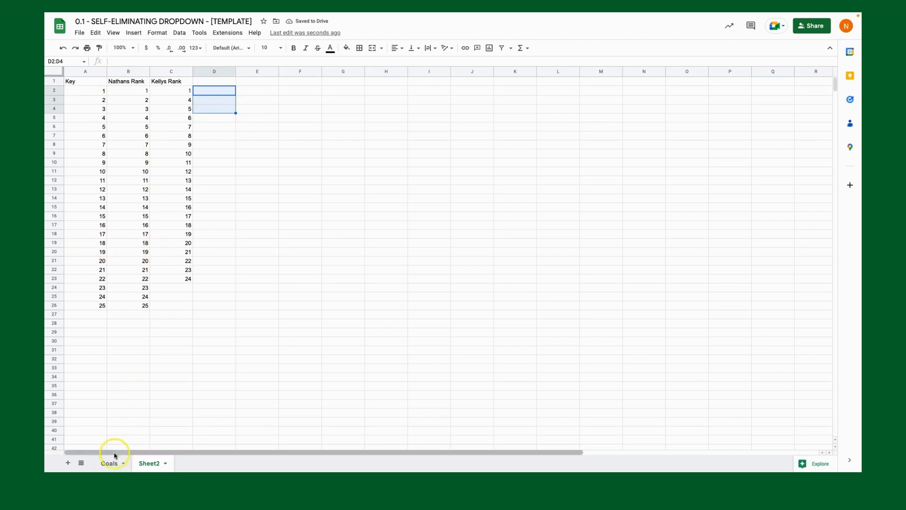
click(109, 463)
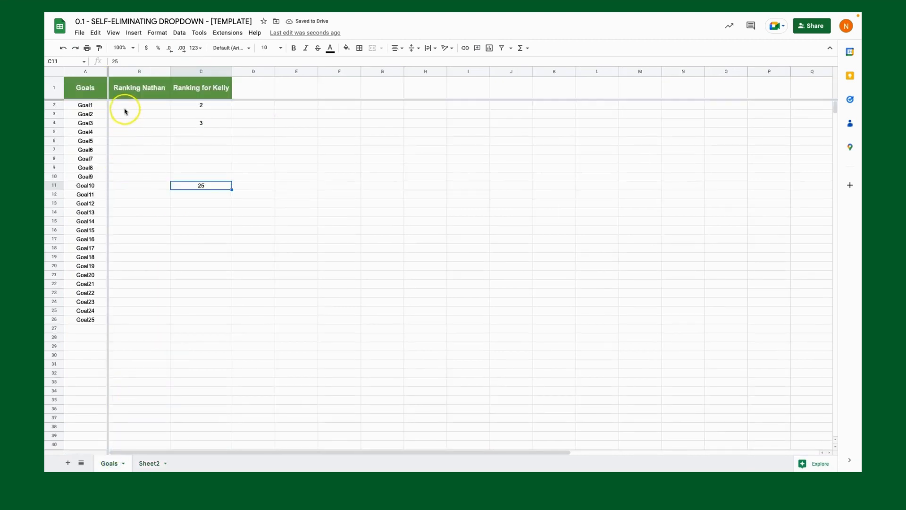
- Add a dropdown-from-range rule on Goals B2:B26 sourced from Sheet2!B2:B26
drag(138, 105, 139, 320)
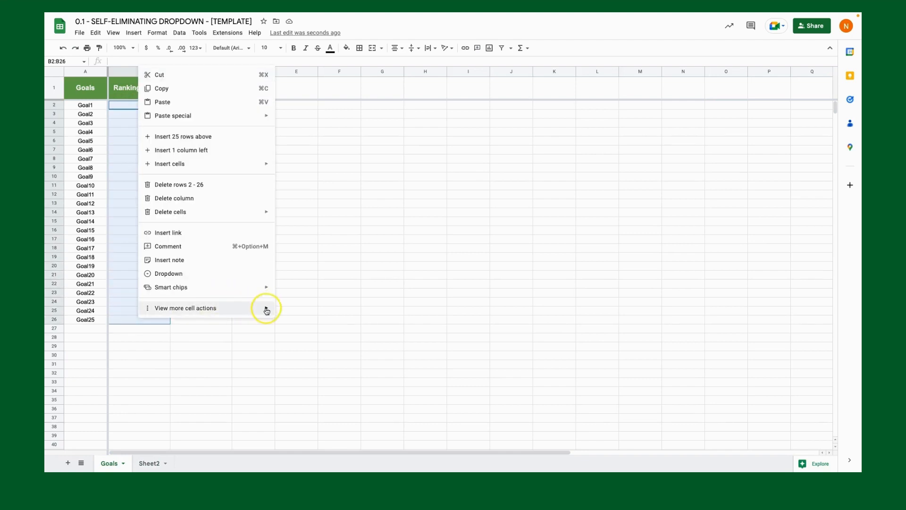
click(185, 307)
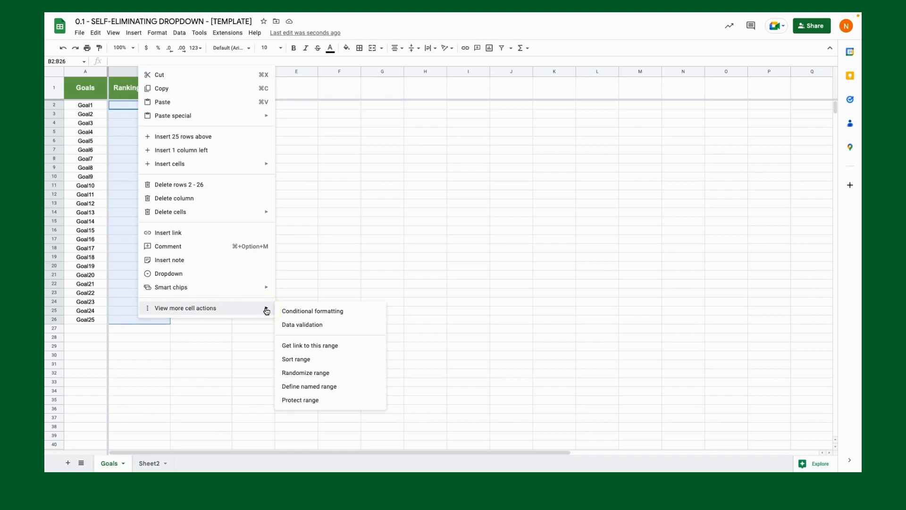
mouse_move(312, 310)
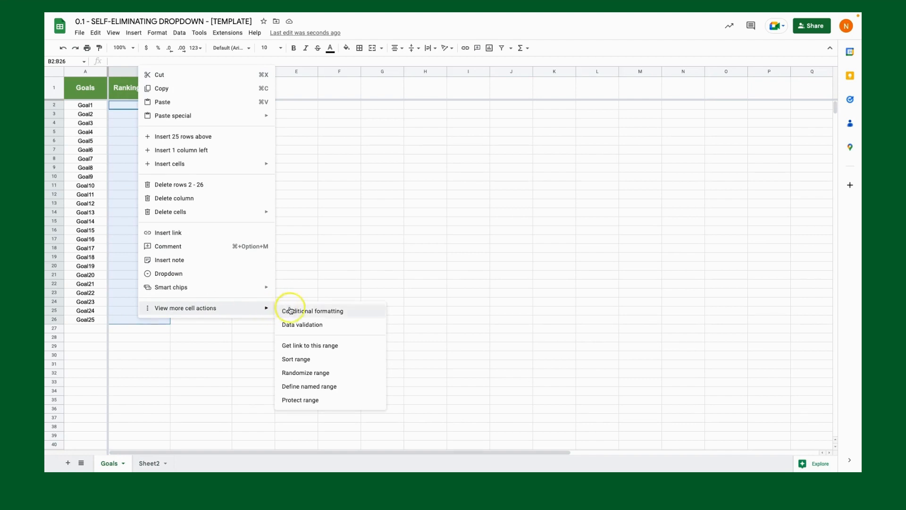
click(303, 324)
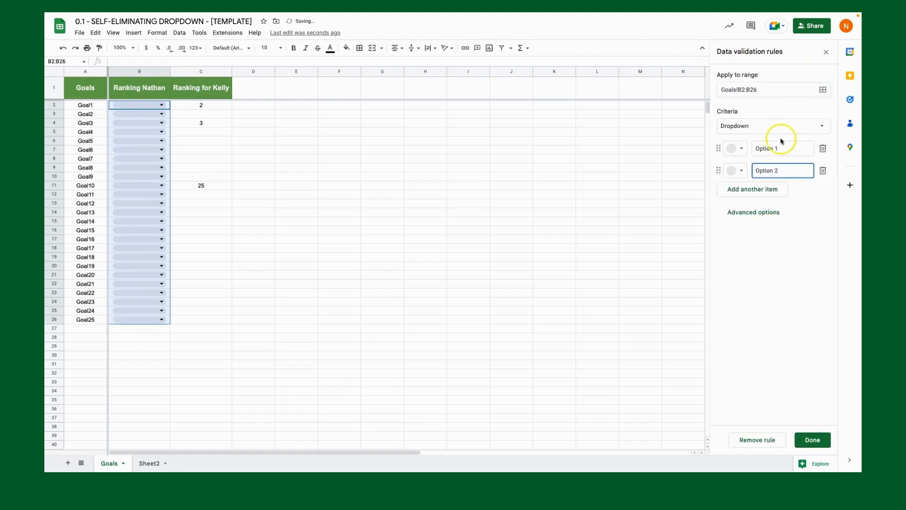
click(773, 126)
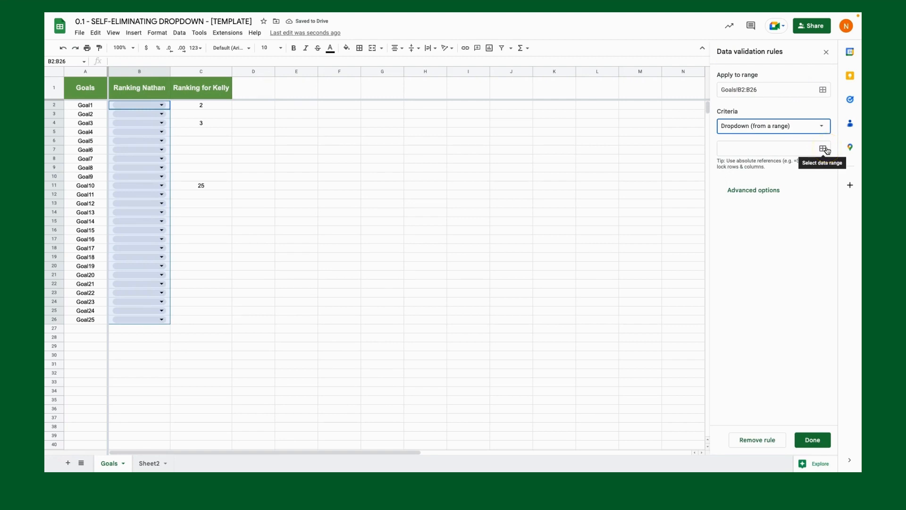
click(823, 148)
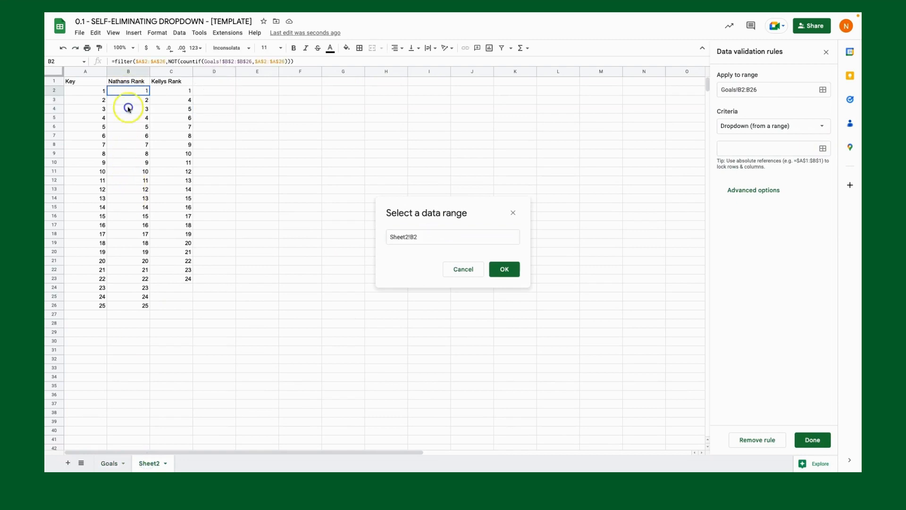
drag(127, 91, 127, 305)
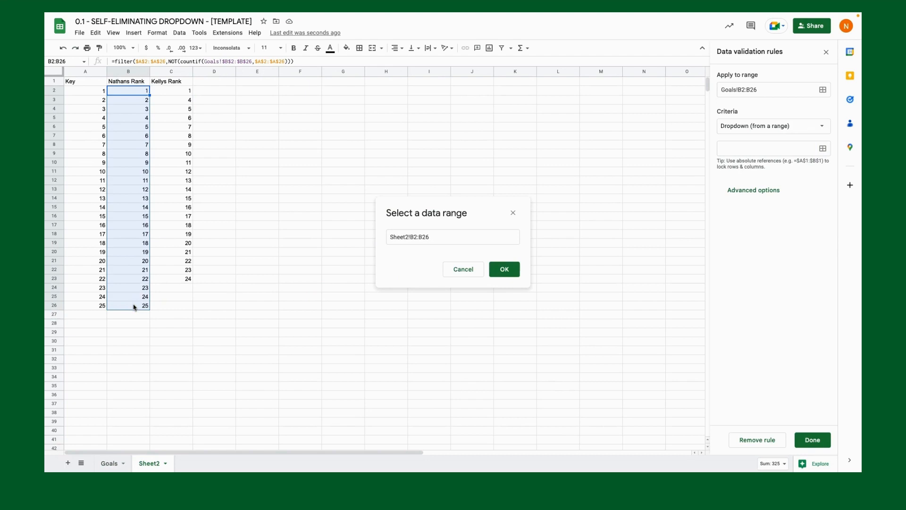
click(503, 269)
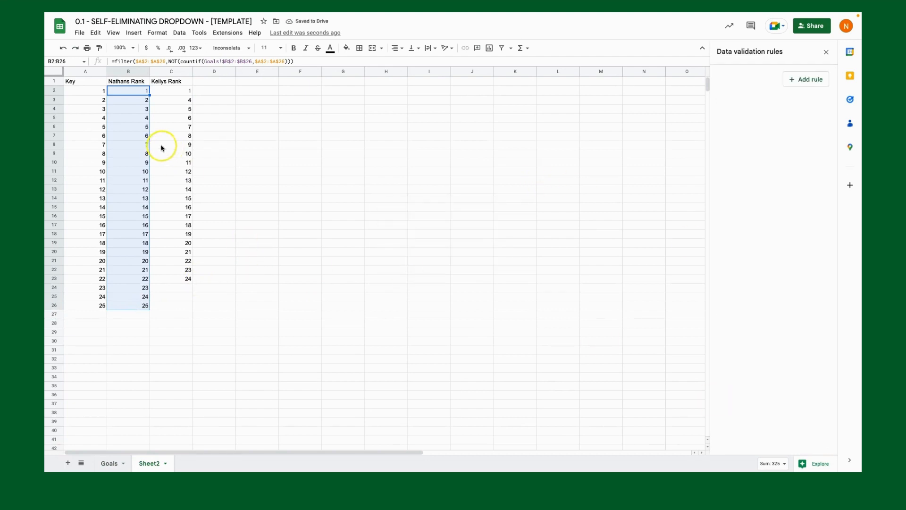
click(108, 463)
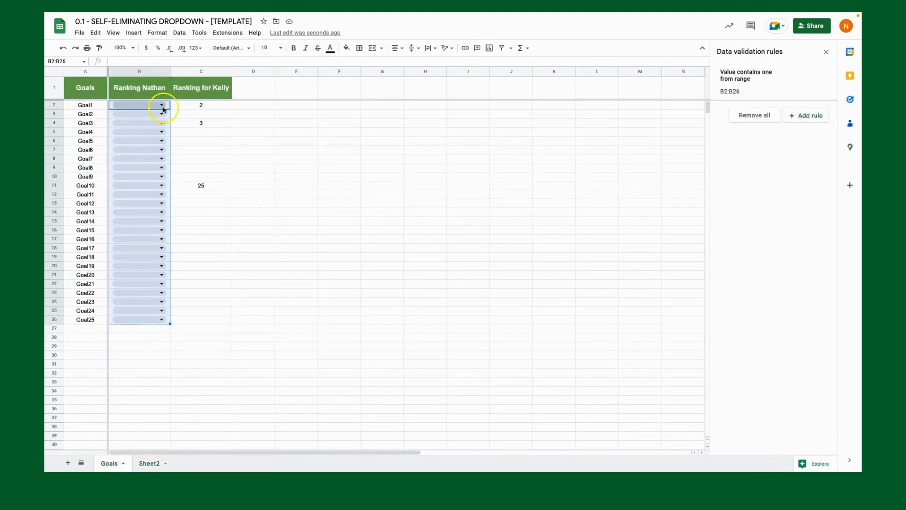
- Choose Nathan's rankings 10, 25, 13 and 4 for Goal1–Goal4 from the dropdowns
click(161, 105)
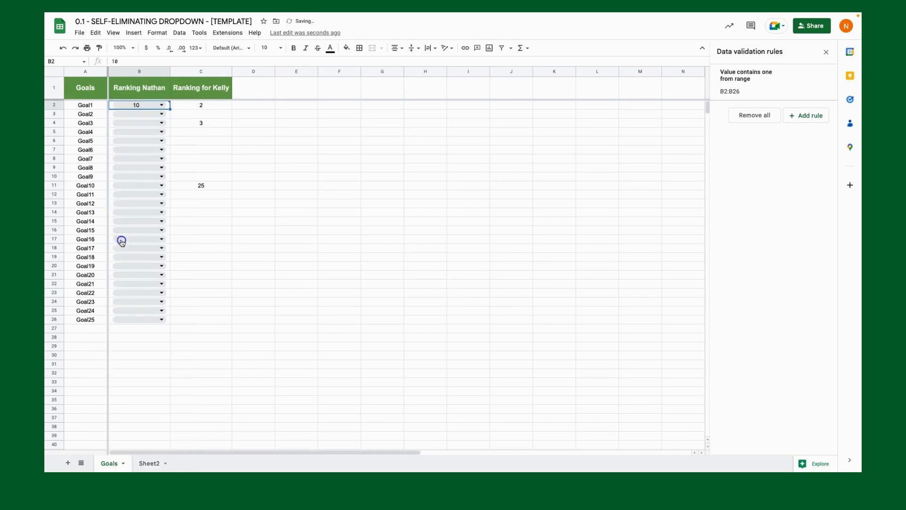
click(161, 114)
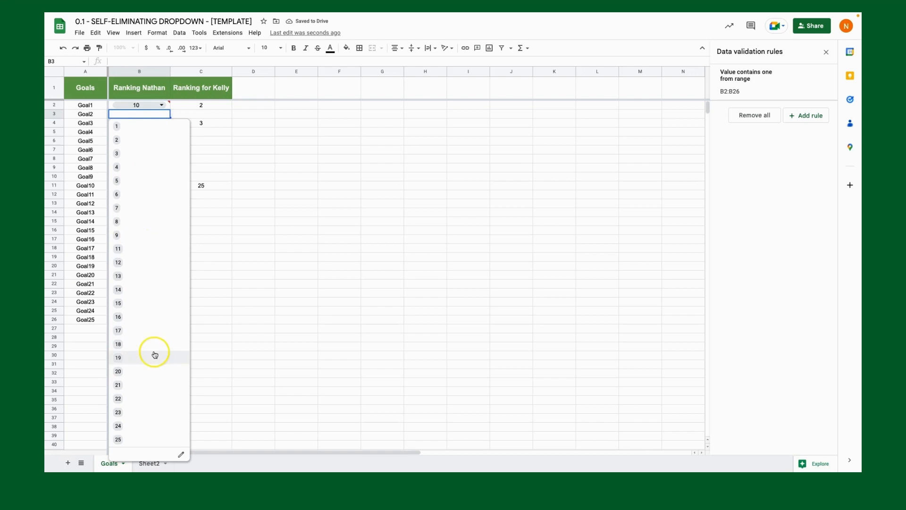
click(118, 439)
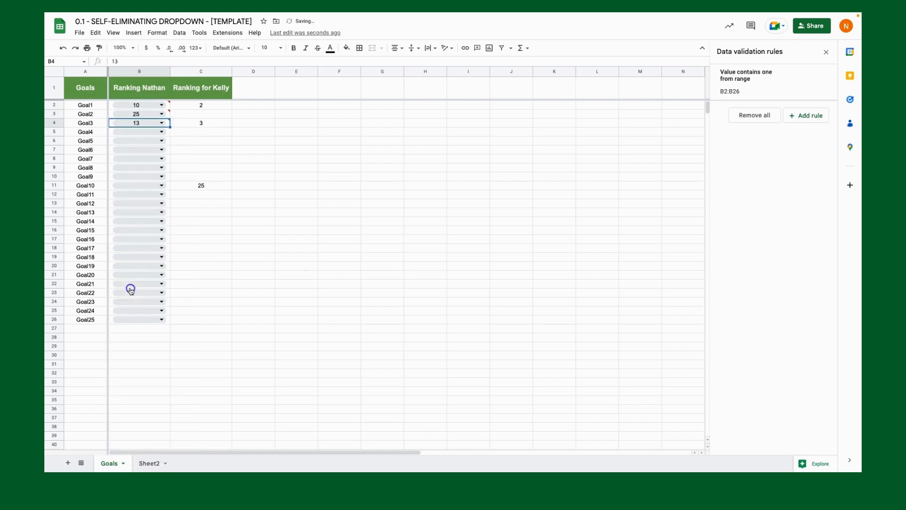
click(161, 131)
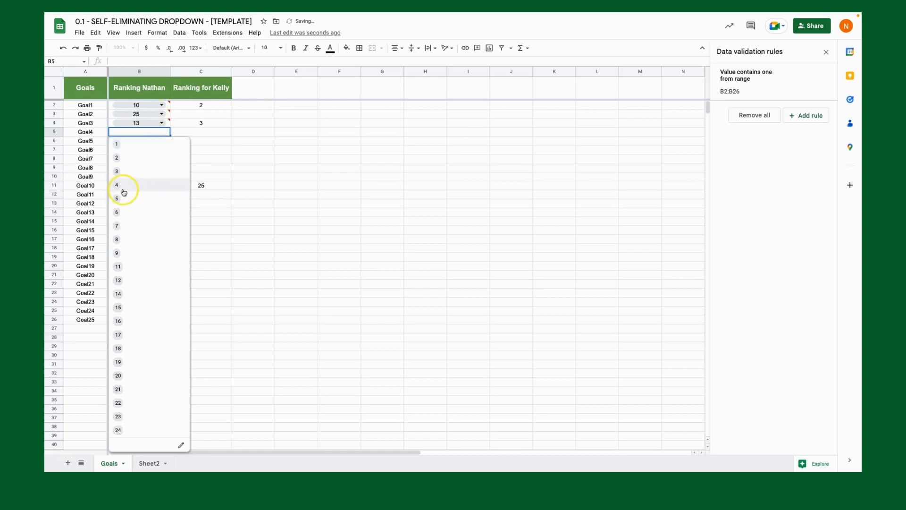
click(116, 186)
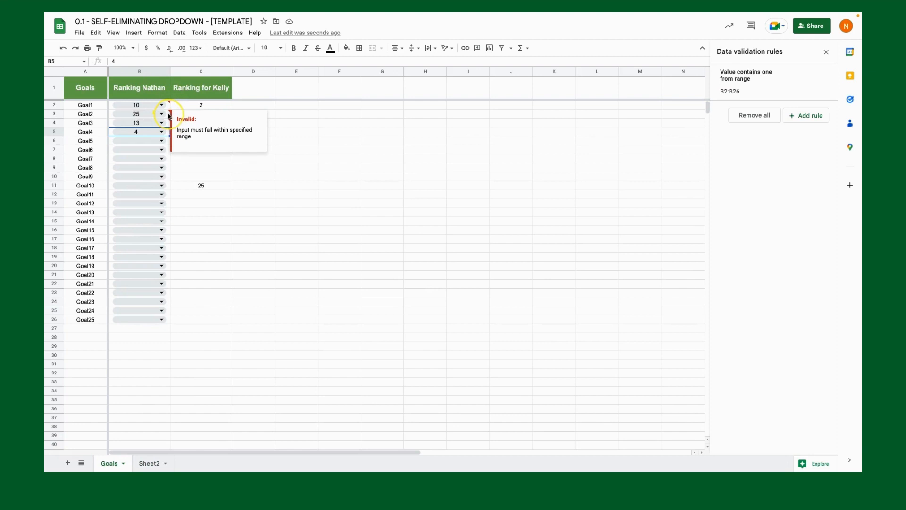
mouse_move(202, 114)
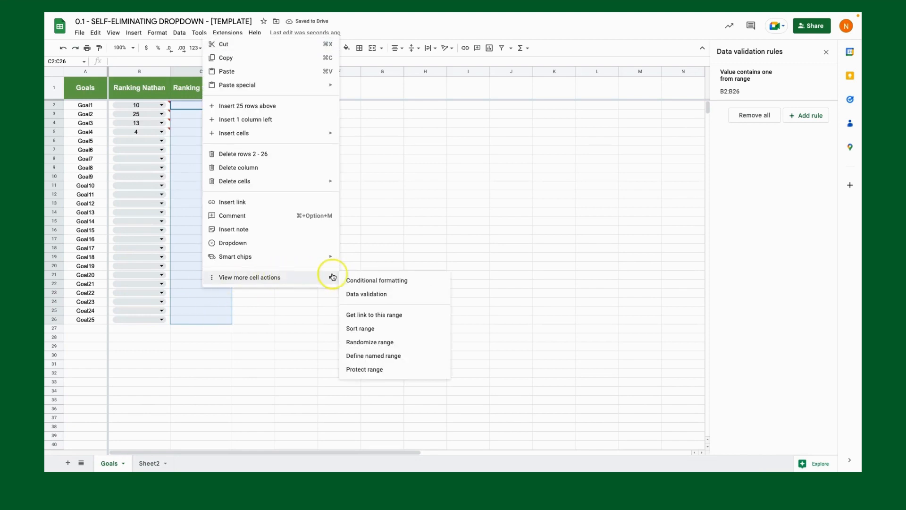
- Add a dropdown-from-range rule on Goals C2:C26 sourced from Sheet2!C2:C26
click(366, 293)
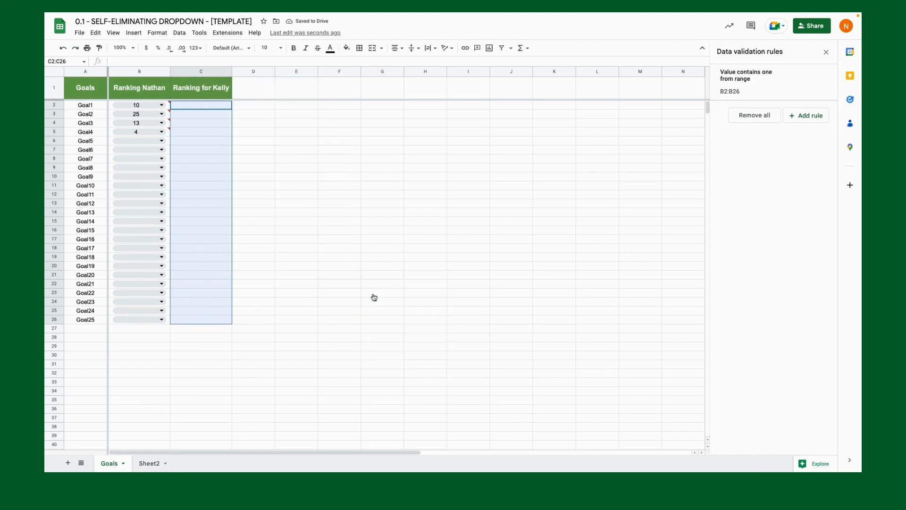
mouse_move(381, 305)
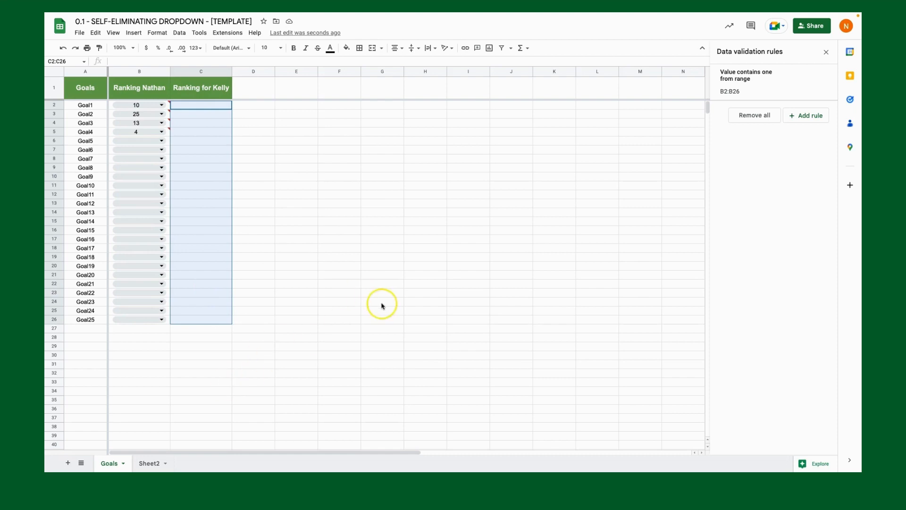
click(805, 115)
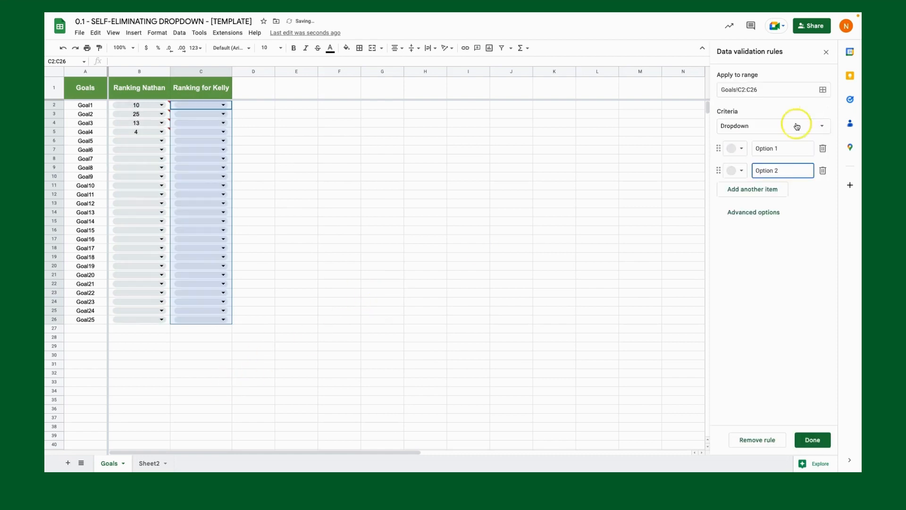
click(773, 125)
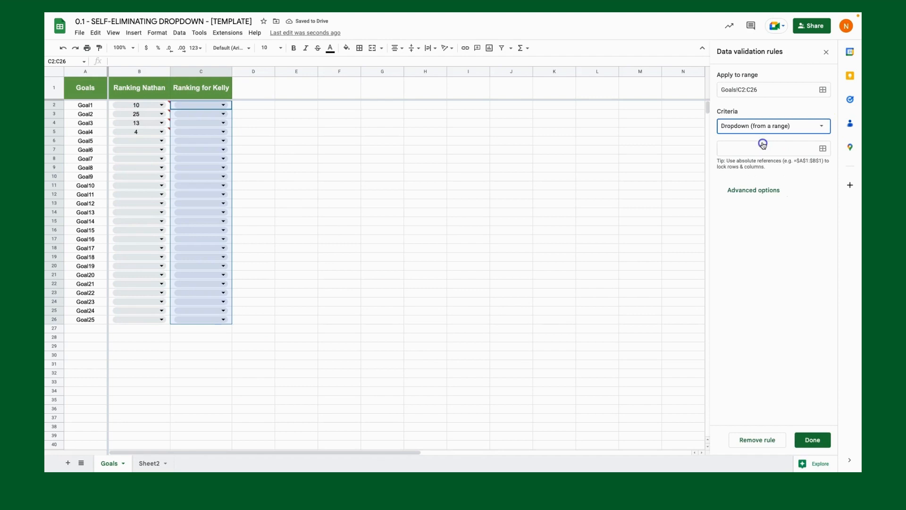
click(823, 149)
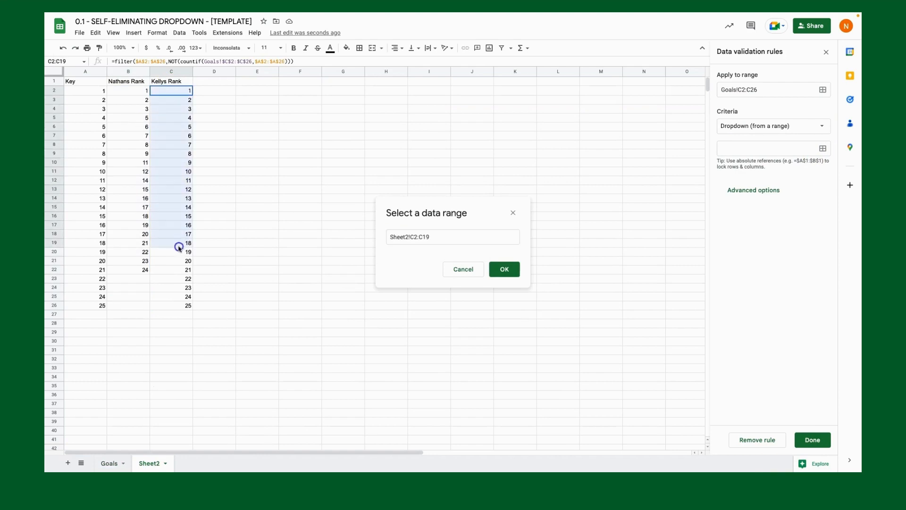
drag(179, 243, 178, 305)
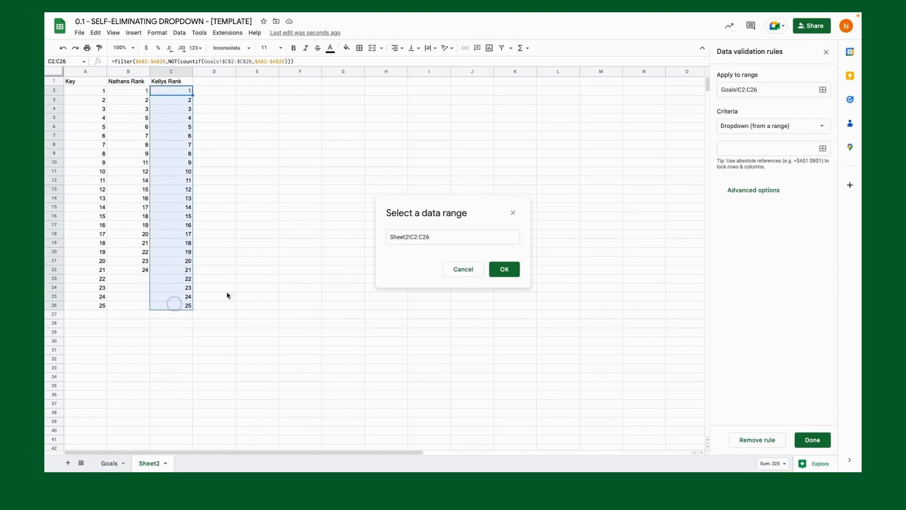
click(503, 269)
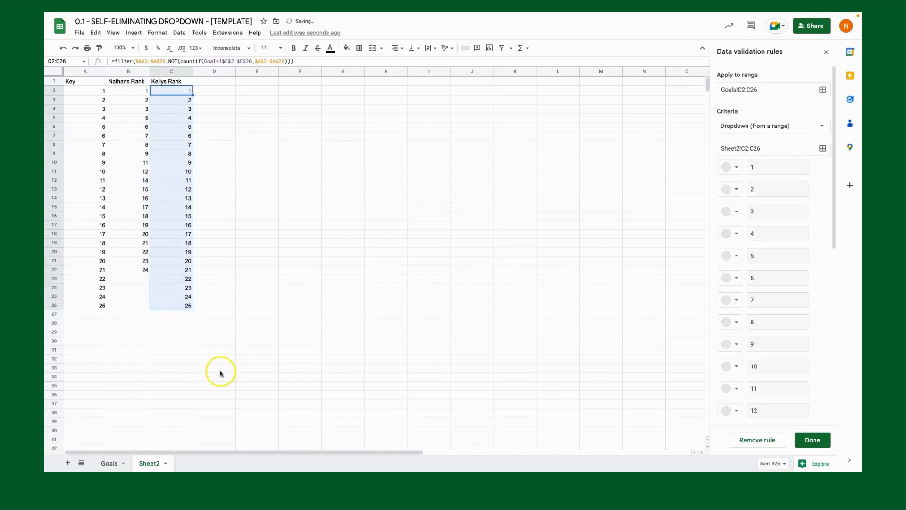
click(812, 440)
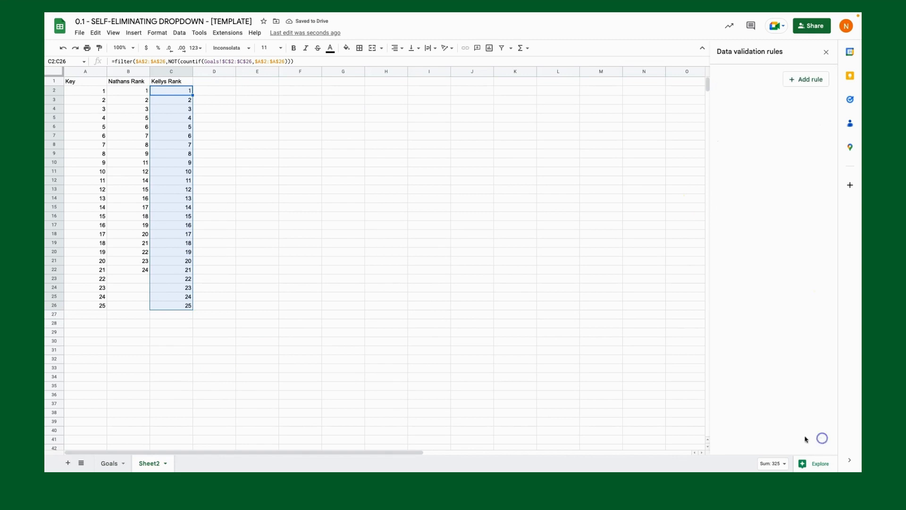
click(110, 463)
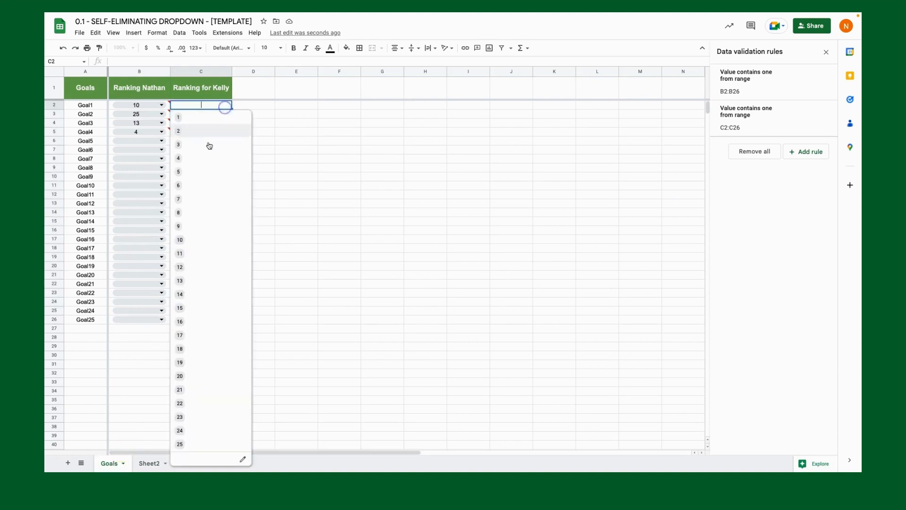
- Choose Kelly's rankings 5, 8 and 16 for Goal1–Goal3 and close the validation rules panel
click(178, 172)
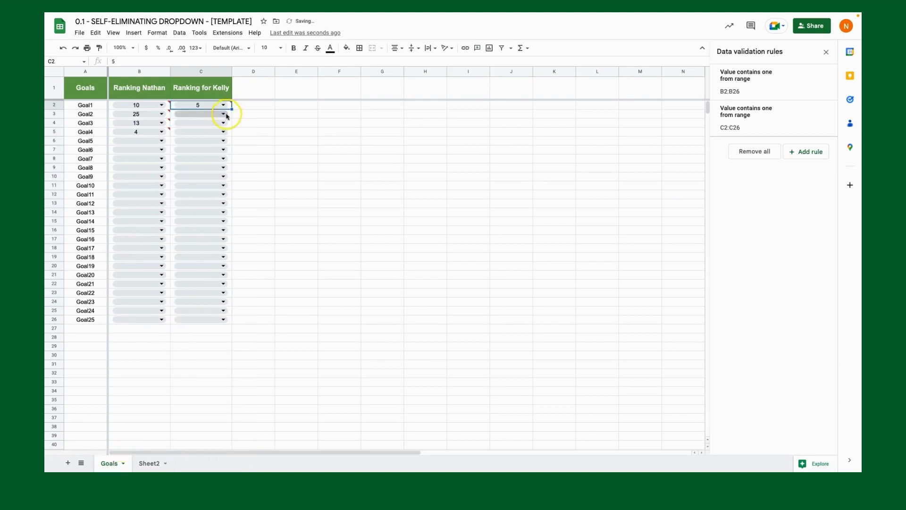
click(223, 115)
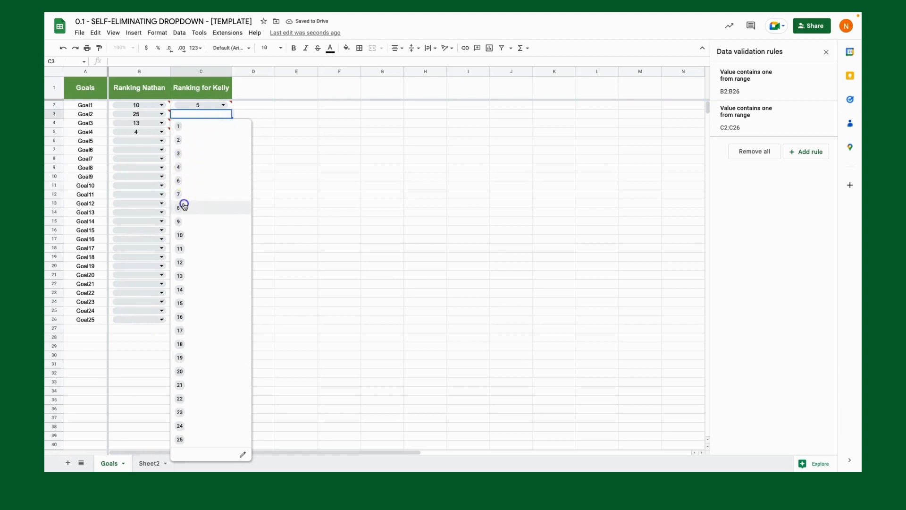
click(178, 208)
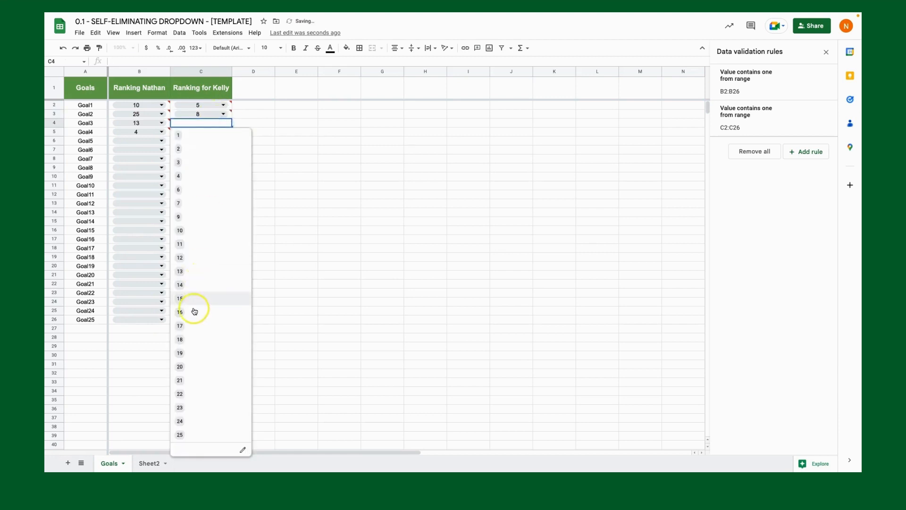
click(179, 311)
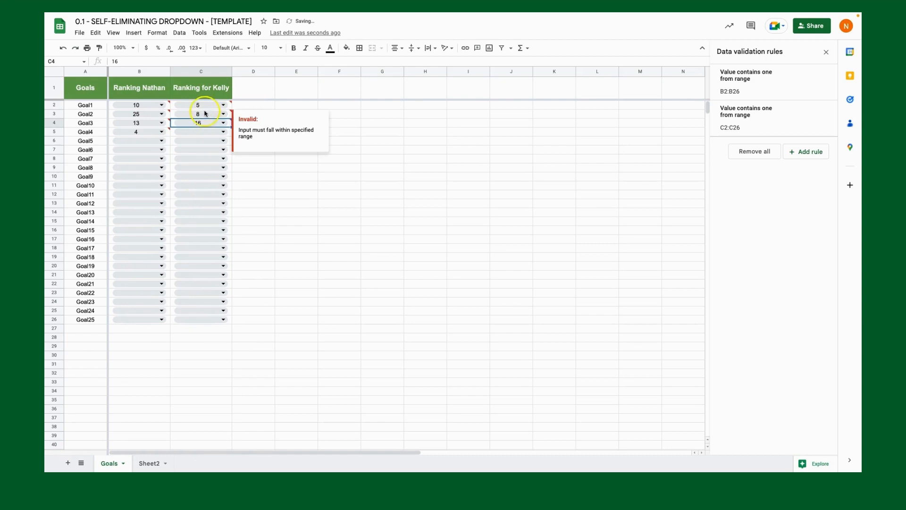
click(148, 462)
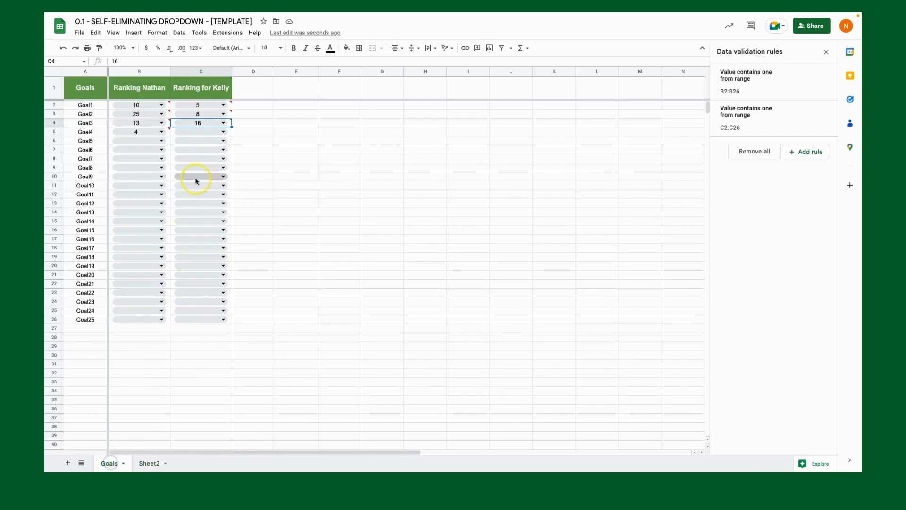
click(223, 132)
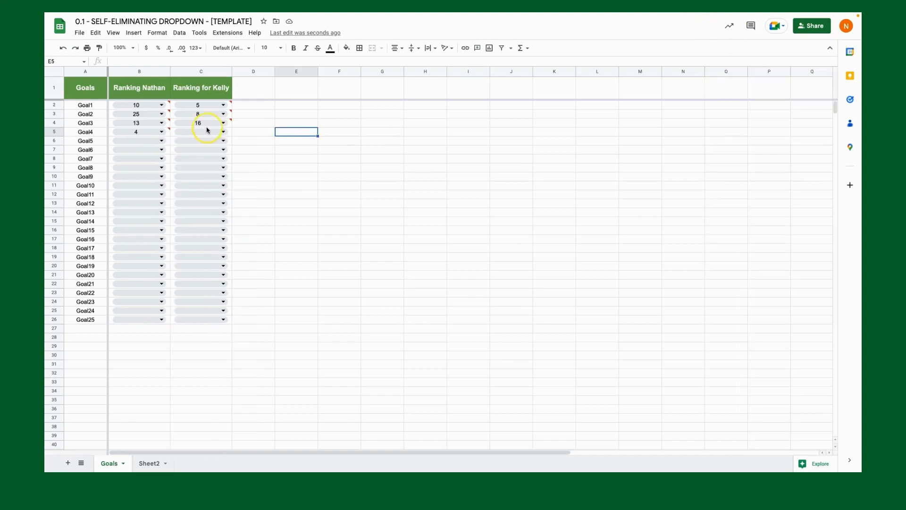
mouse_move(252, 107)
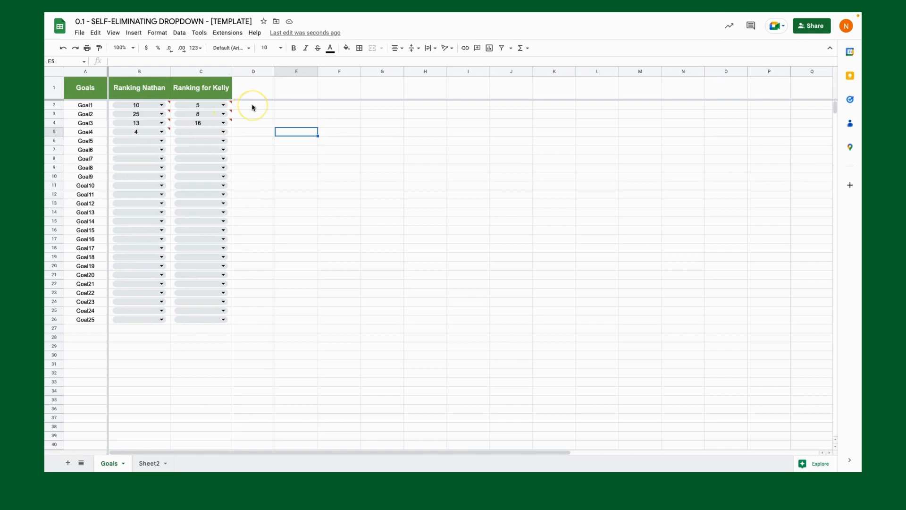
mouse_move(252, 108)
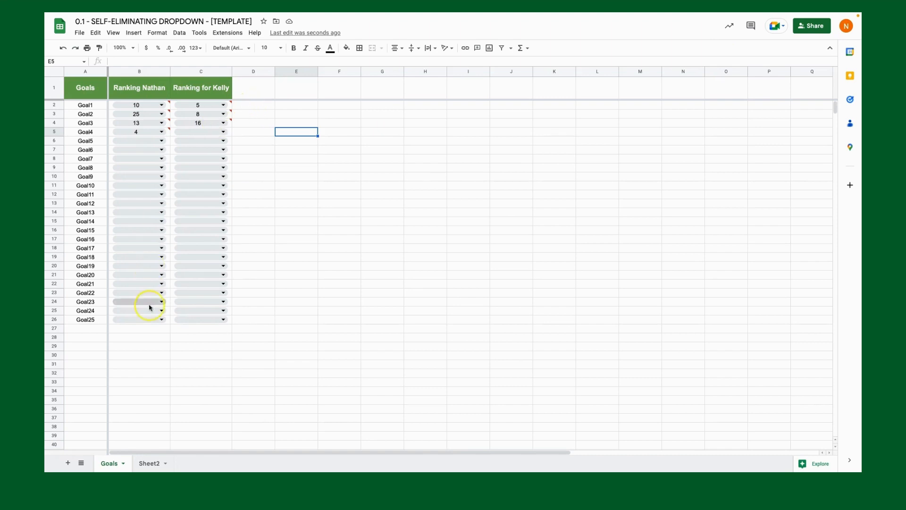
mouse_move(68, 451)
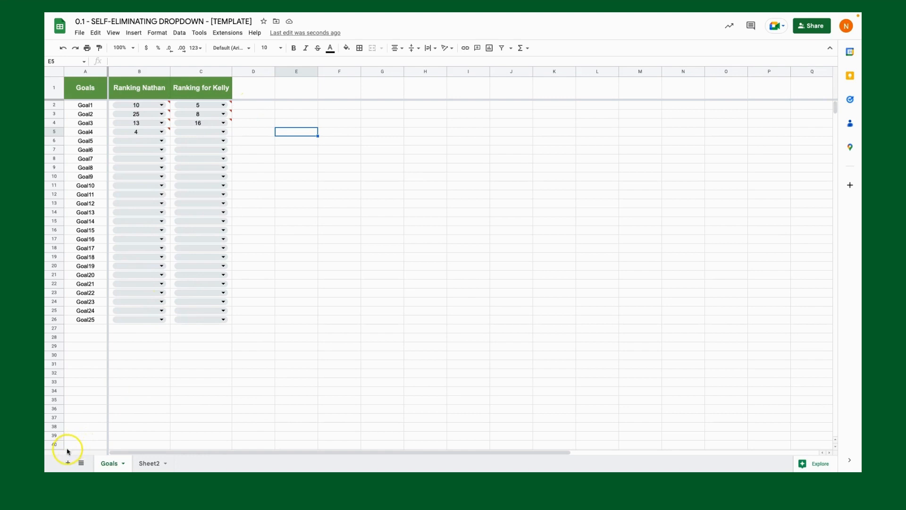